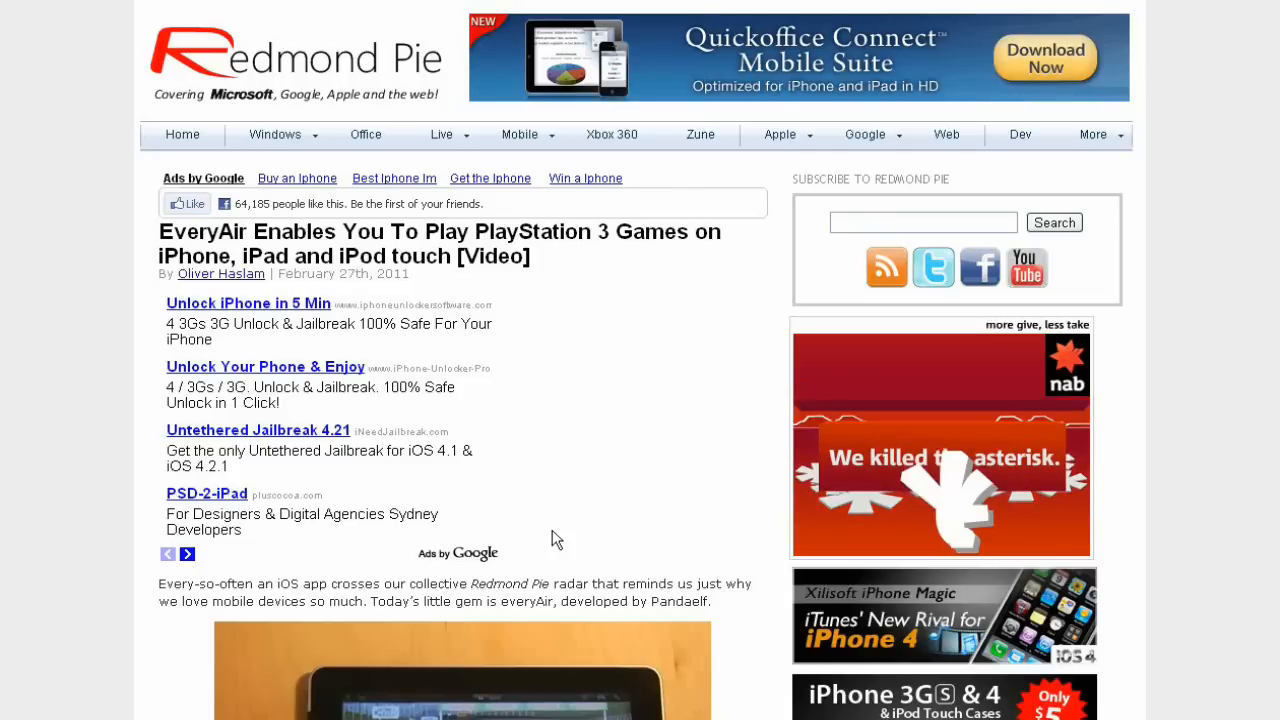
{"action": "mouse_move", "coordinate": [640, 532]}
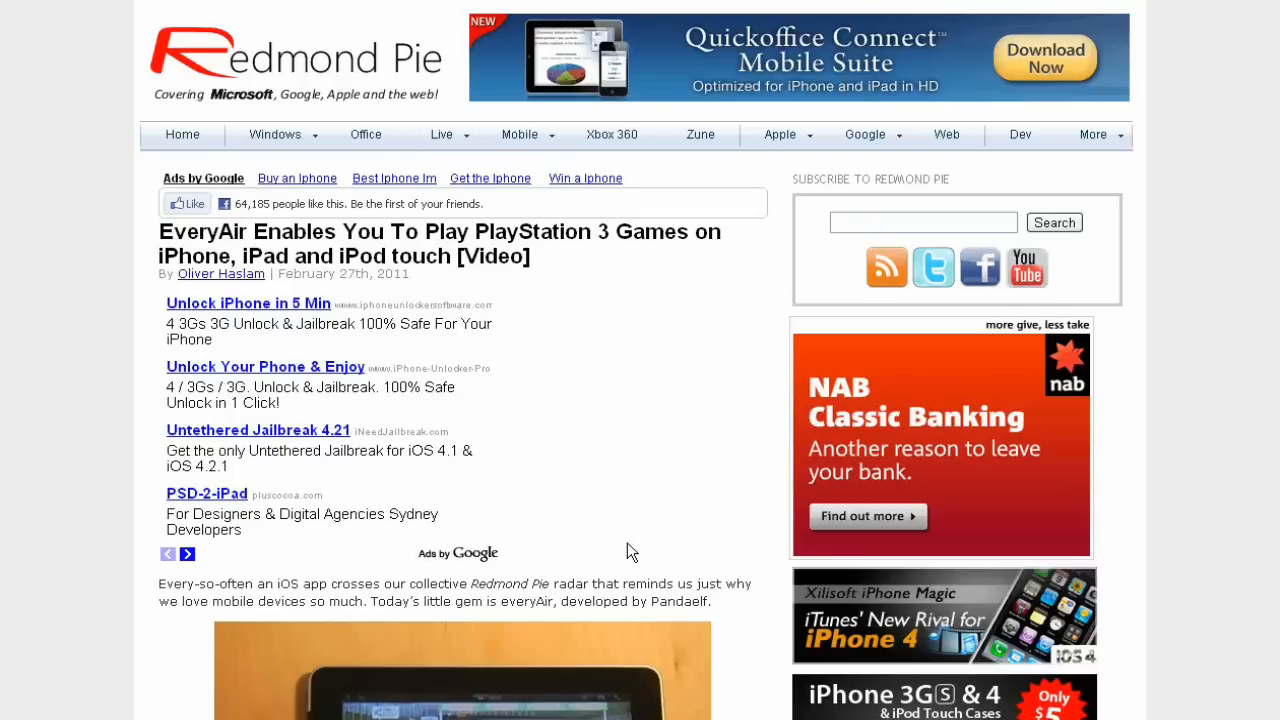
Scroll past the first image to the World of Warcraft on iPad video and let it play
{"action": "scroll", "scroll_direction": "down", "scroll_amount": 3}
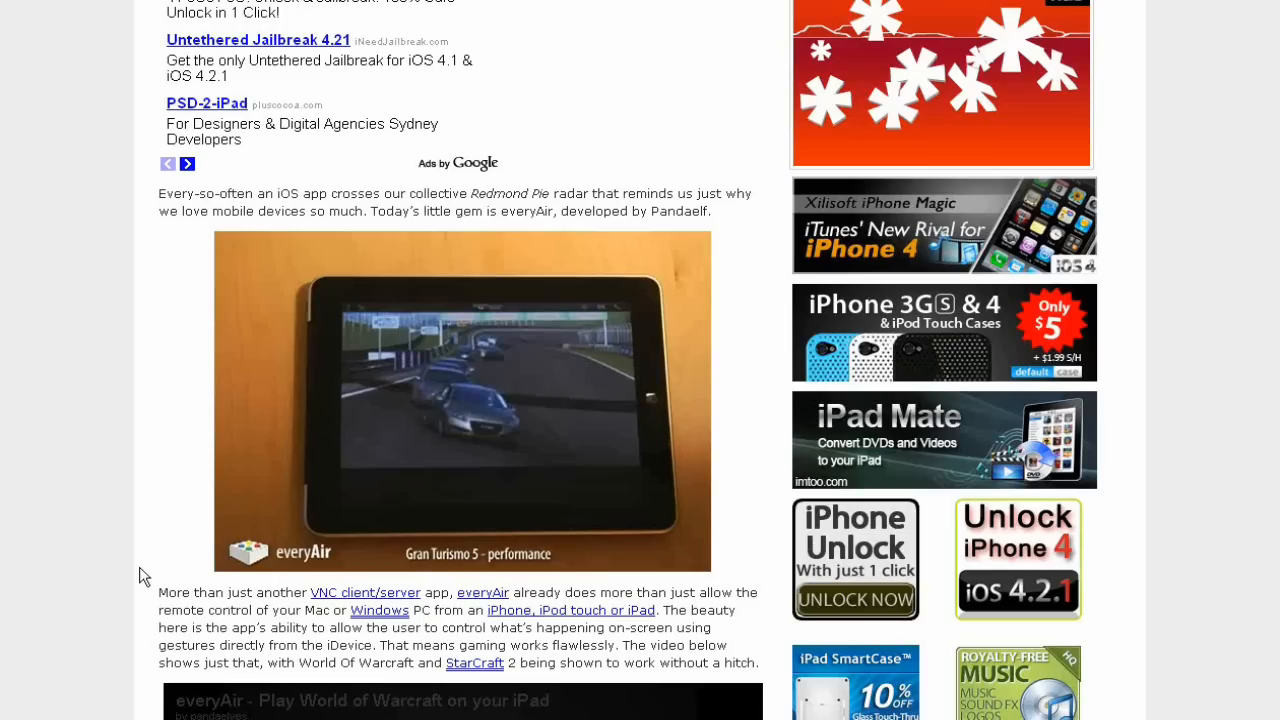
{"action": "scroll", "scroll_direction": "down", "scroll_amount": 3}
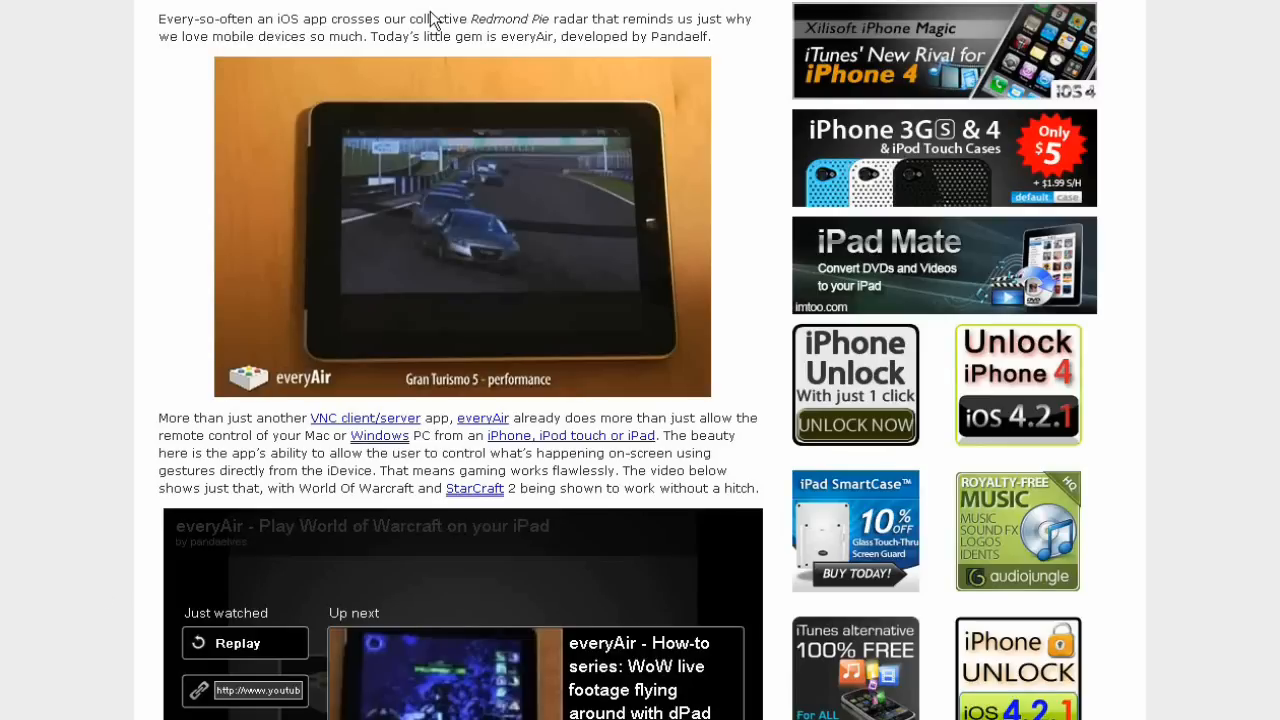
{"action": "mouse_move", "coordinate": [830, 62]}
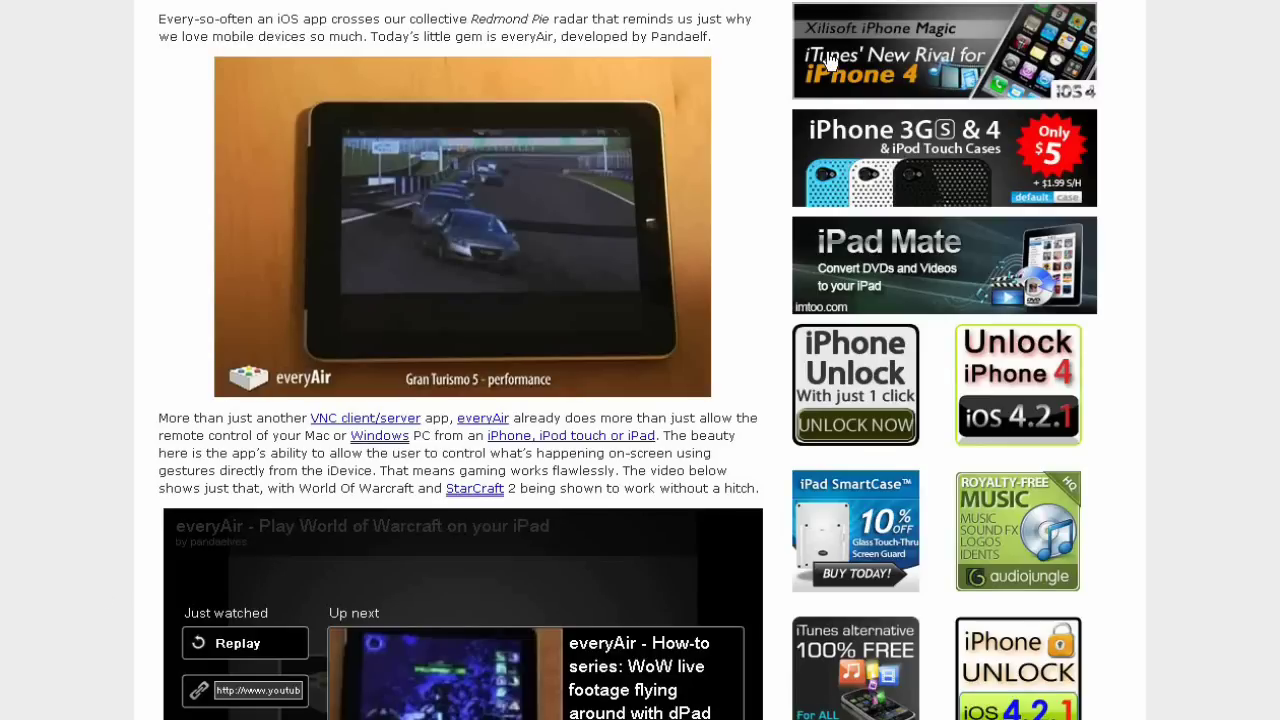
{"action": "mouse_move", "coordinate": [764, 436]}
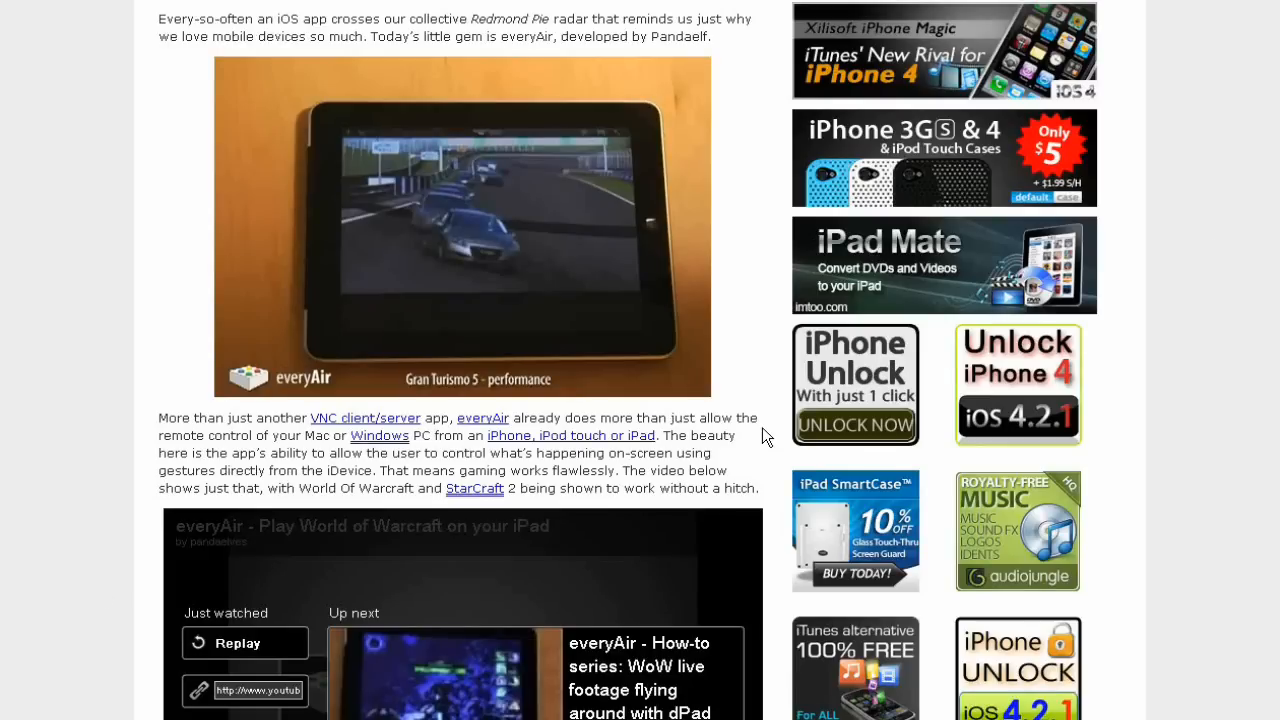
{"action": "scroll", "scroll_direction": "down", "scroll_amount": 3}
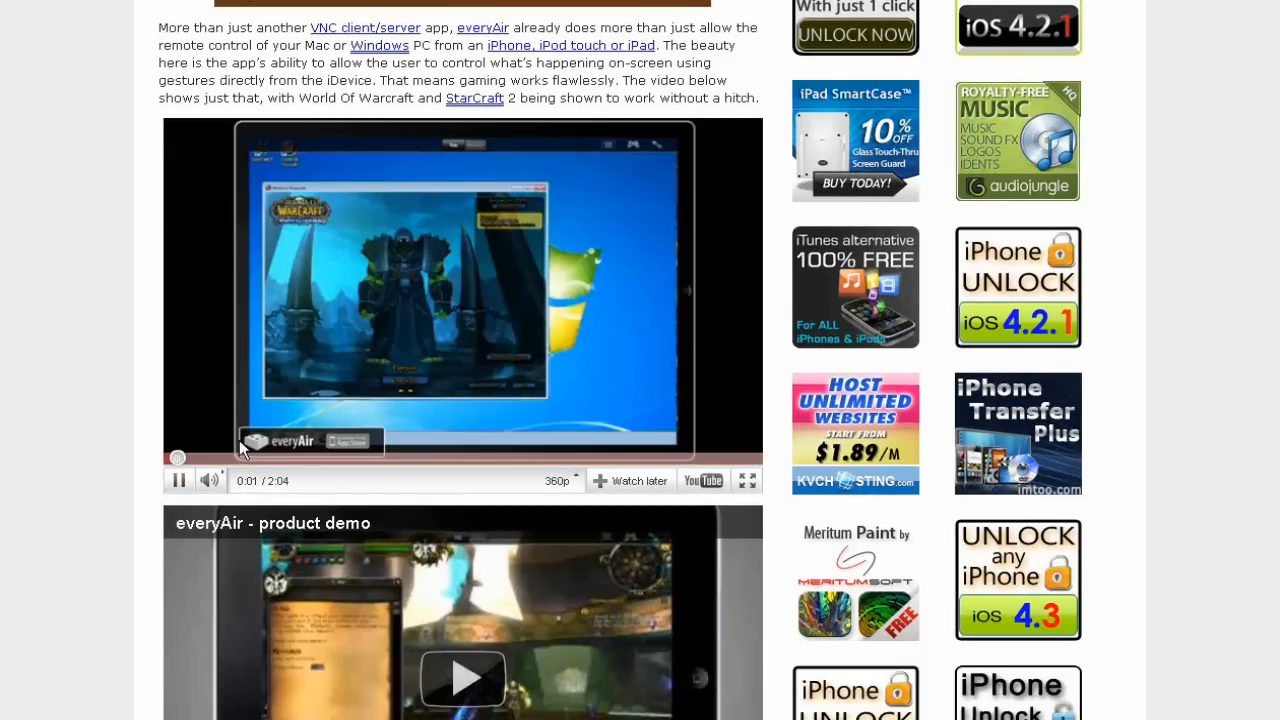
Jump the World of Warcraft video to its everyAir App Store end screen, rereading the paragraph above
{"action": "left_click", "coordinate": [178, 480]}
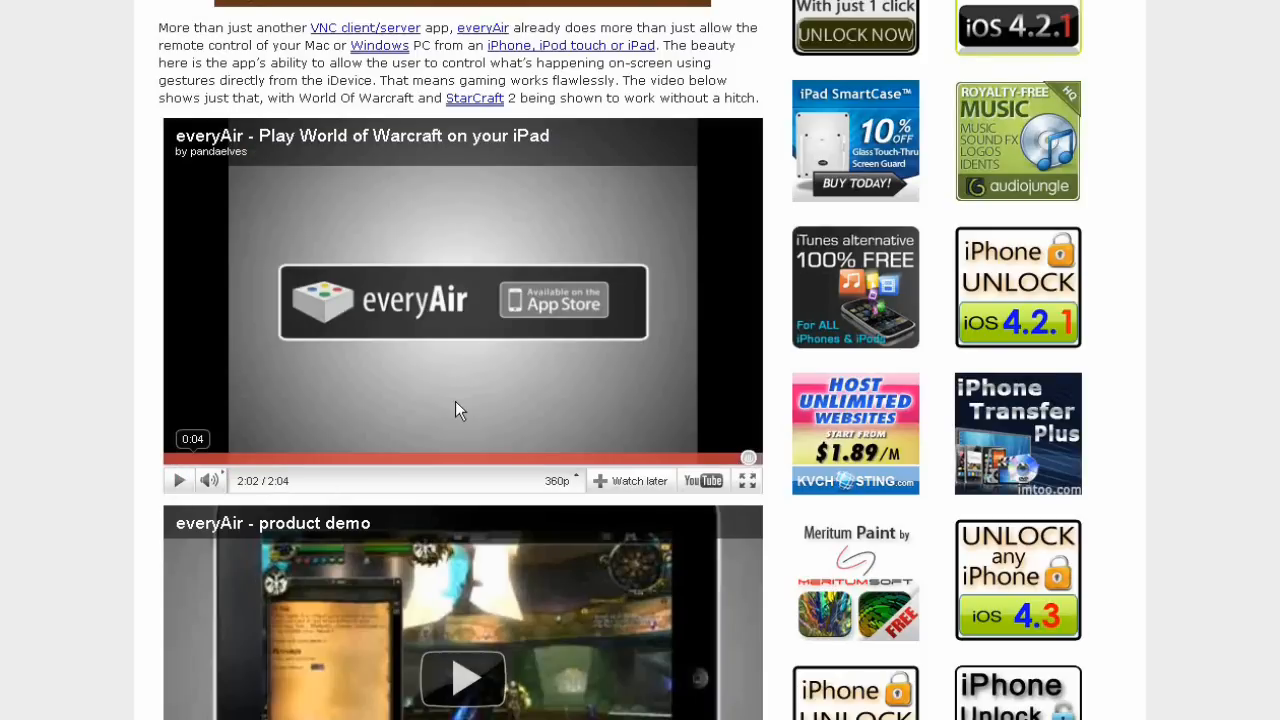
{"action": "mouse_move", "coordinate": [530, 318]}
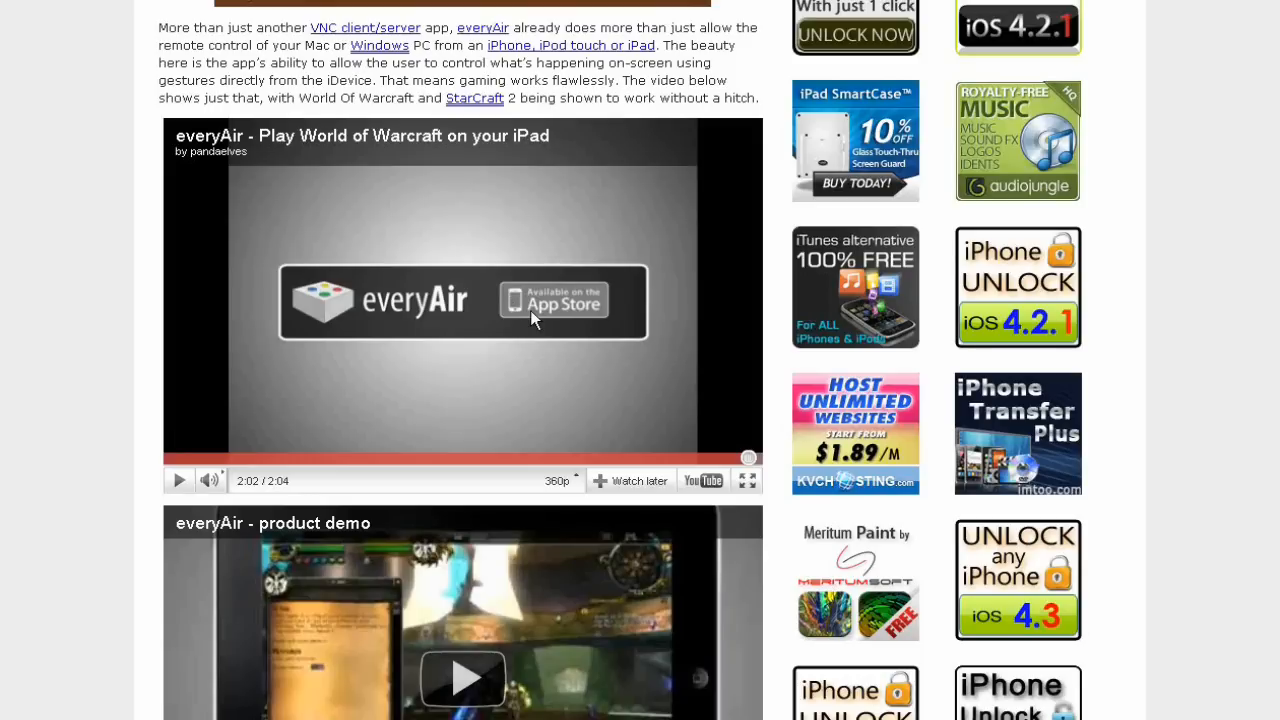
{"action": "mouse_move", "coordinate": [488, 278]}
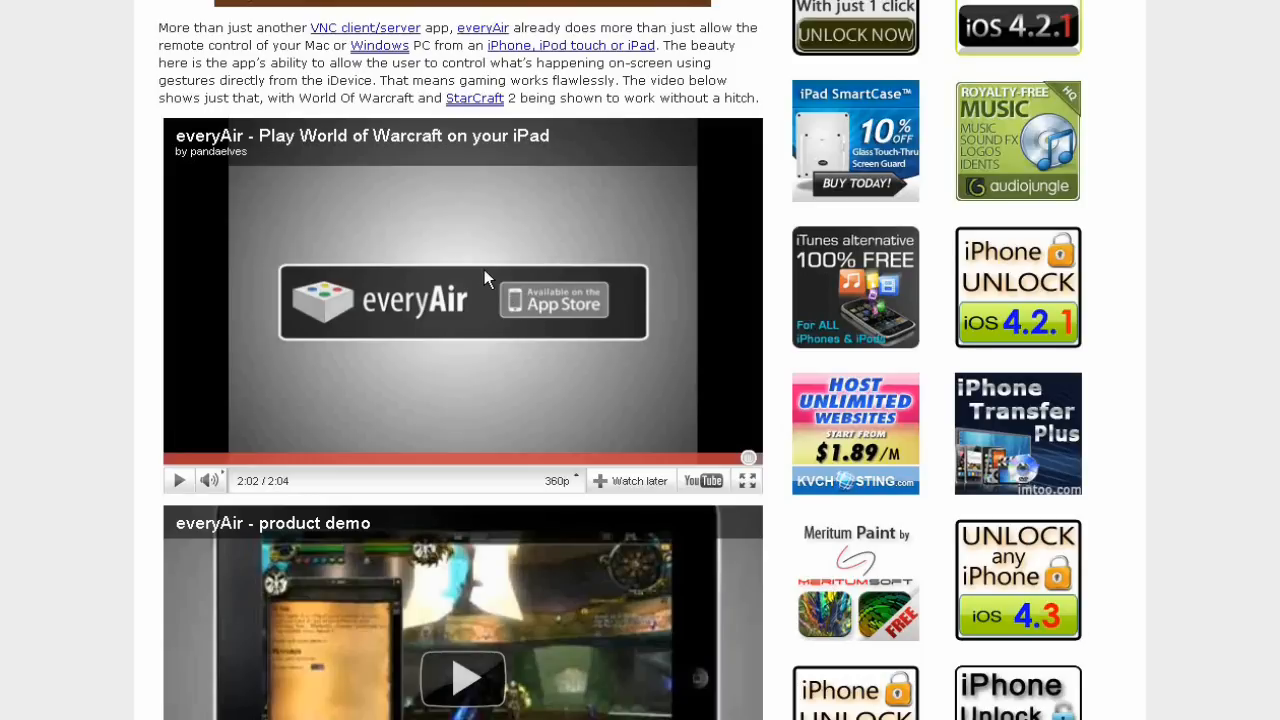
{"action": "scroll", "scroll_direction": "up", "scroll_amount": 3}
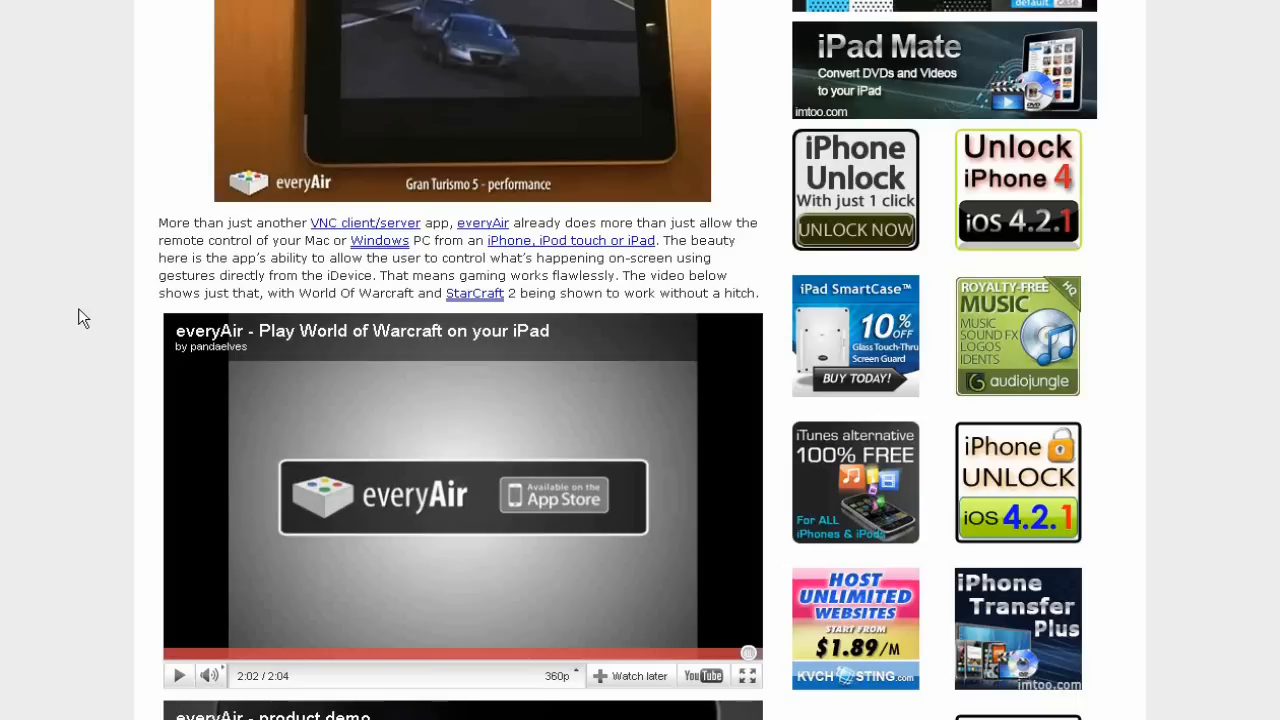
{"action": "scroll", "scroll_direction": "down", "scroll_amount": 3}
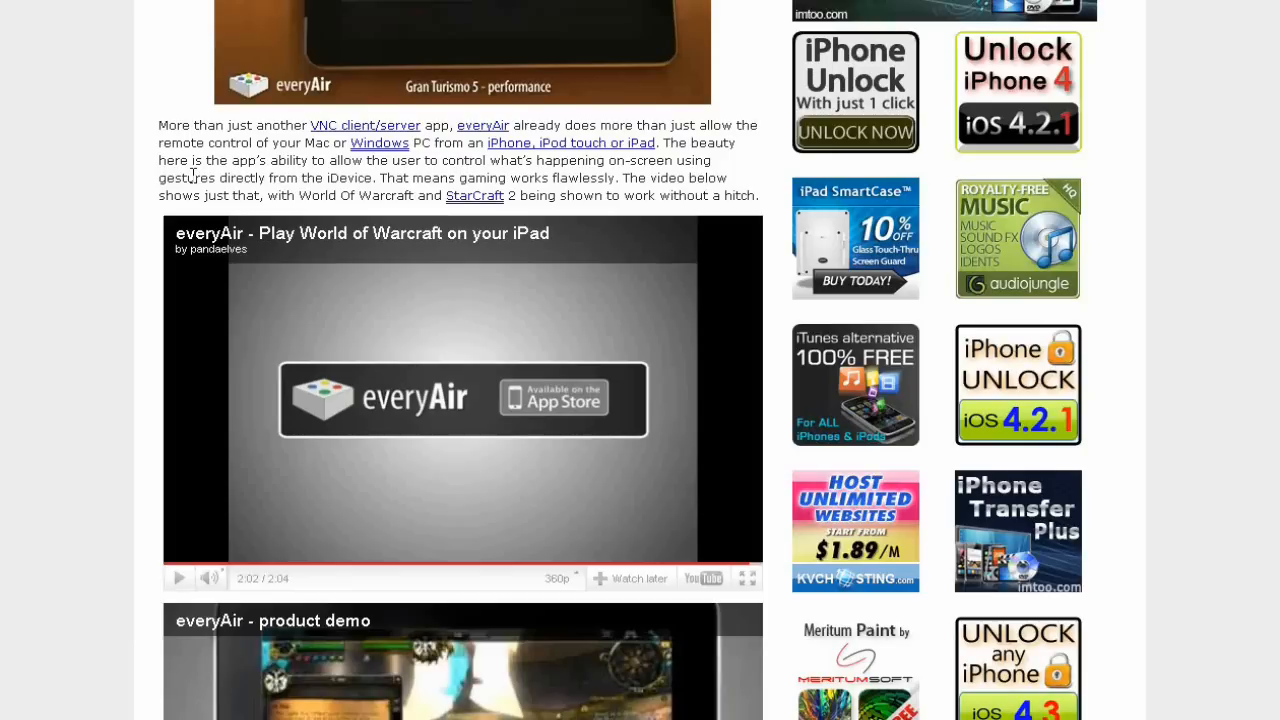
{"action": "mouse_move", "coordinate": [304, 178]}
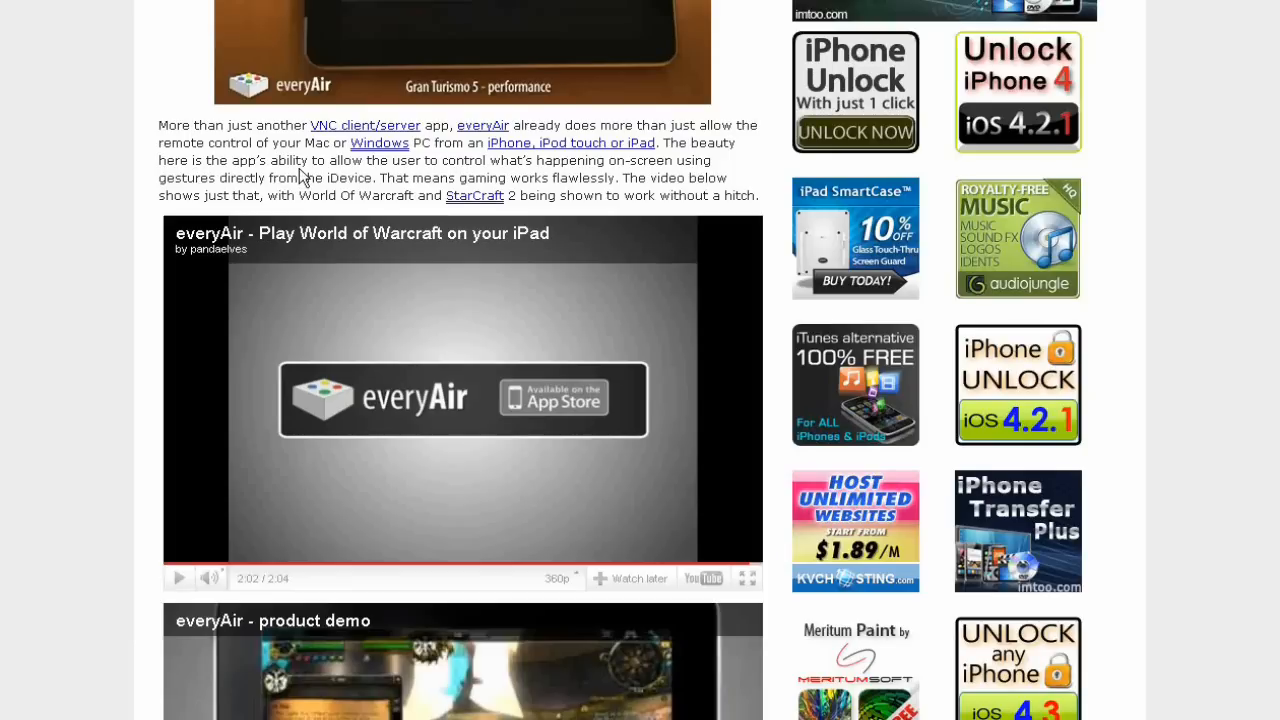
{"action": "mouse_move", "coordinate": [510, 160]}
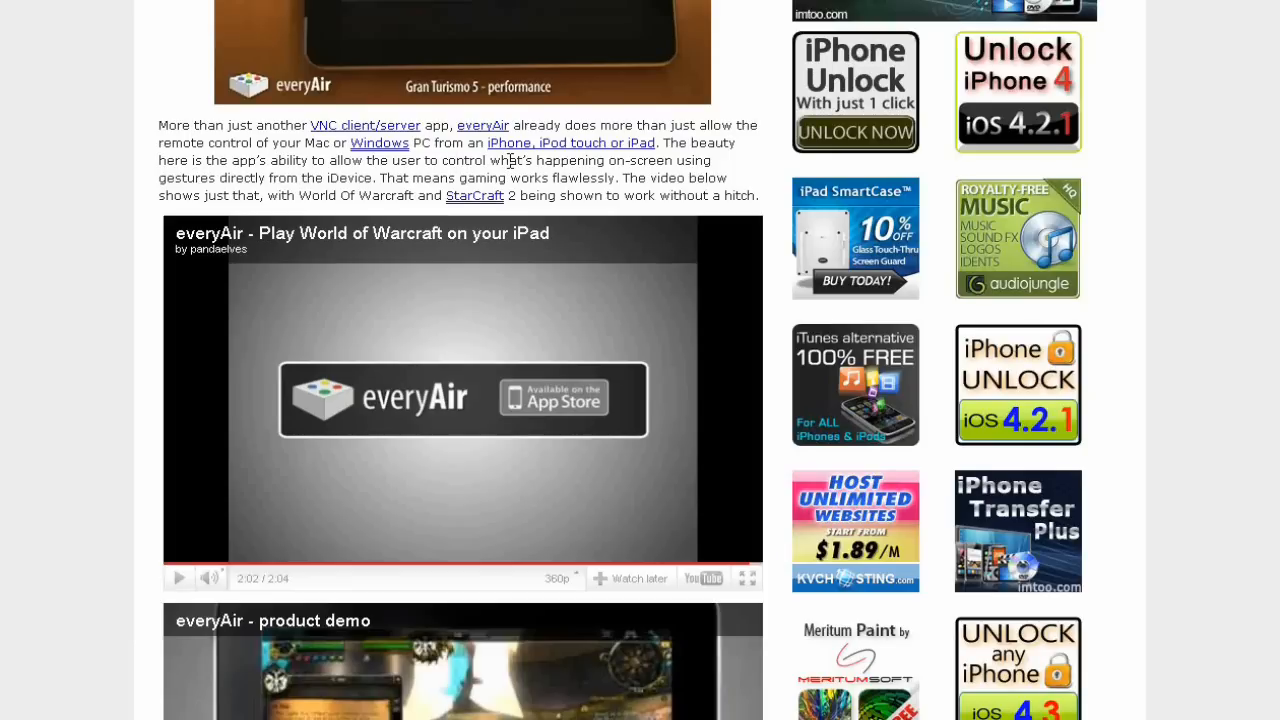
{"action": "mouse_move", "coordinate": [170, 164]}
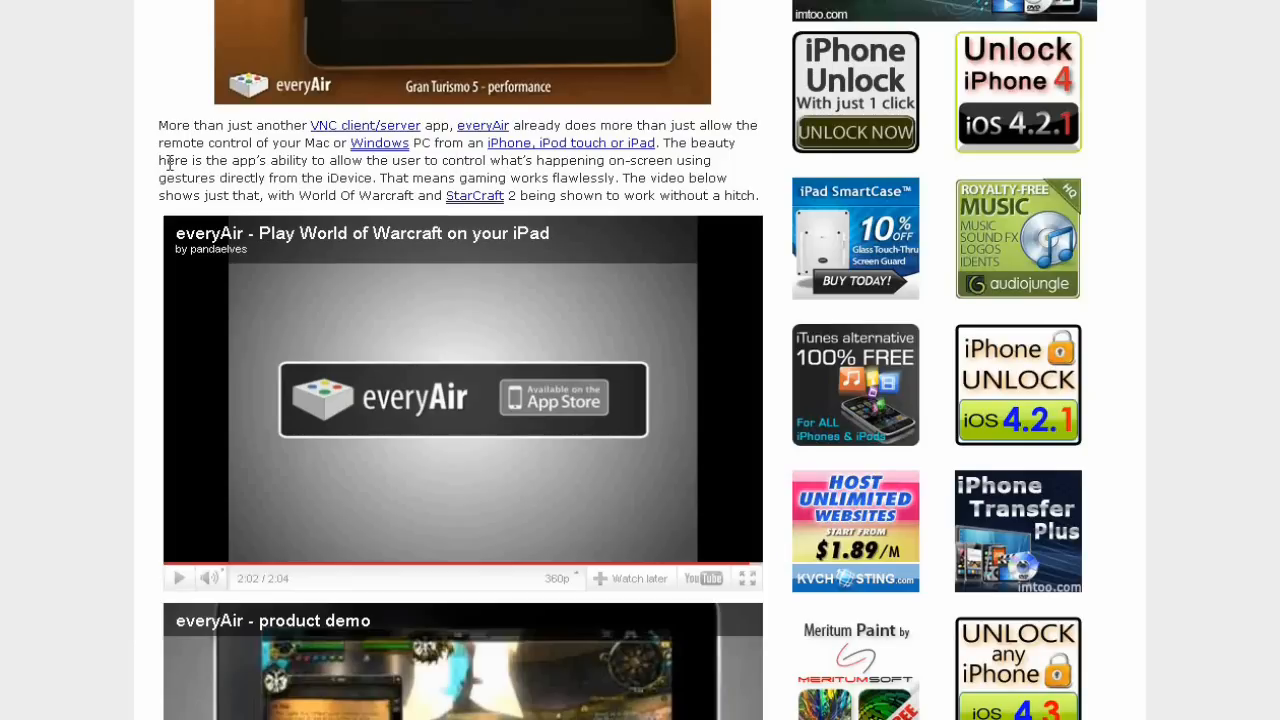
{"action": "mouse_move", "coordinate": [224, 180]}
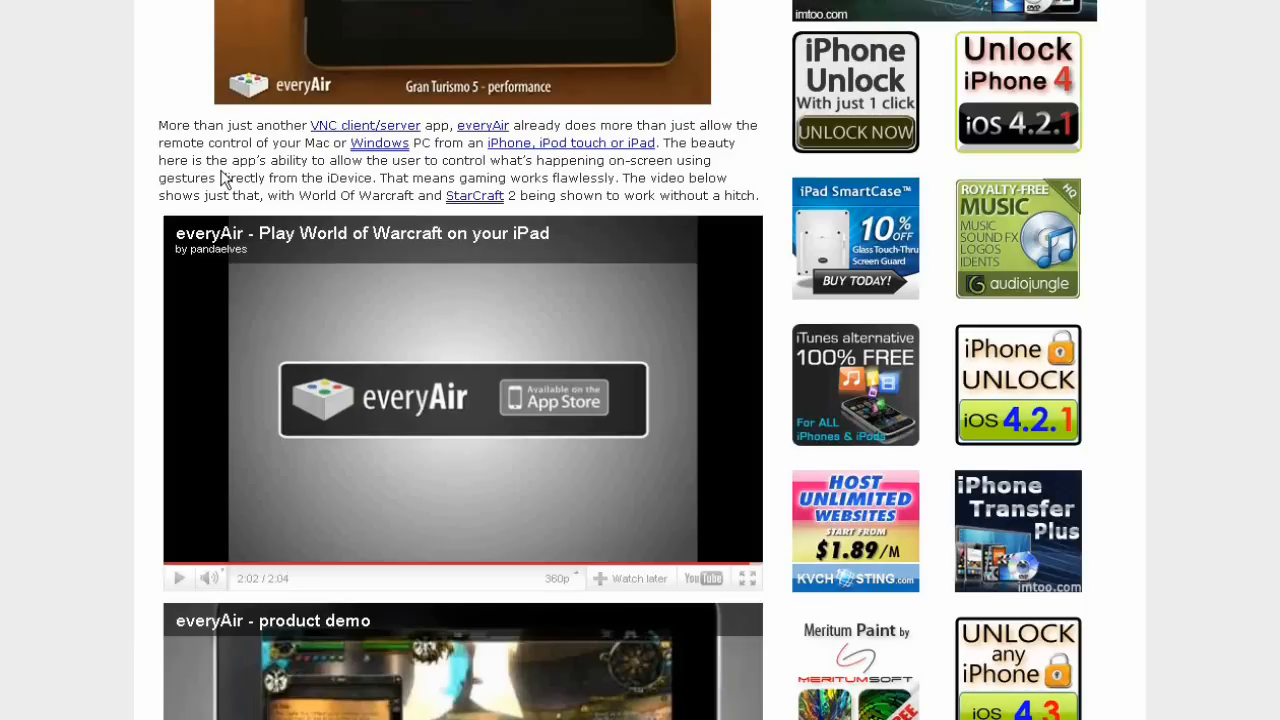
{"action": "mouse_move", "coordinate": [112, 200]}
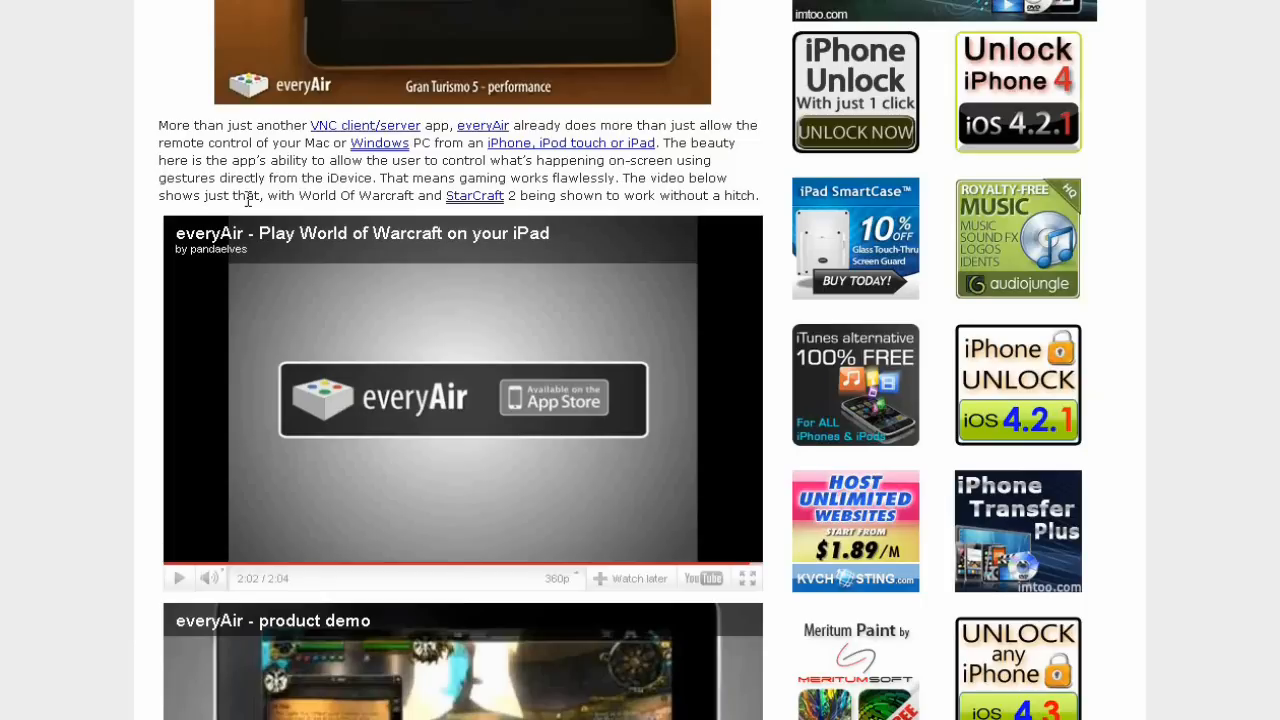
{"action": "mouse_move", "coordinate": [326, 200]}
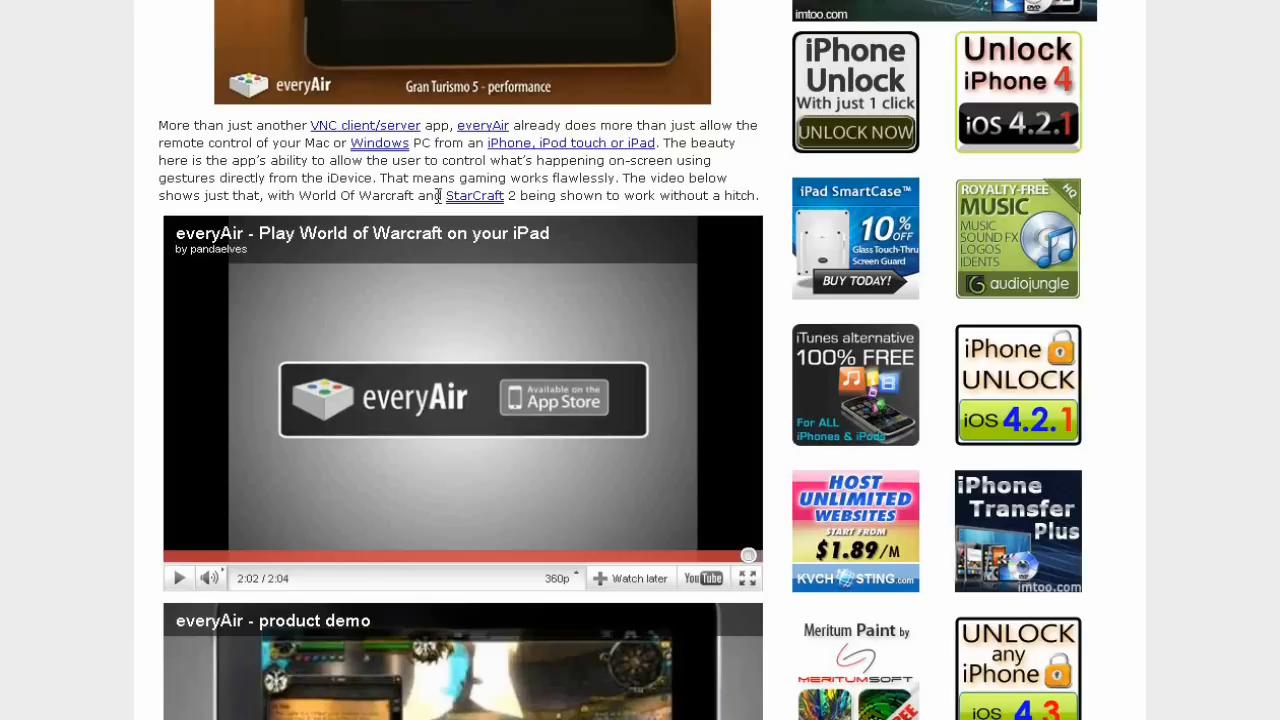
{"action": "mouse_move", "coordinate": [244, 164]}
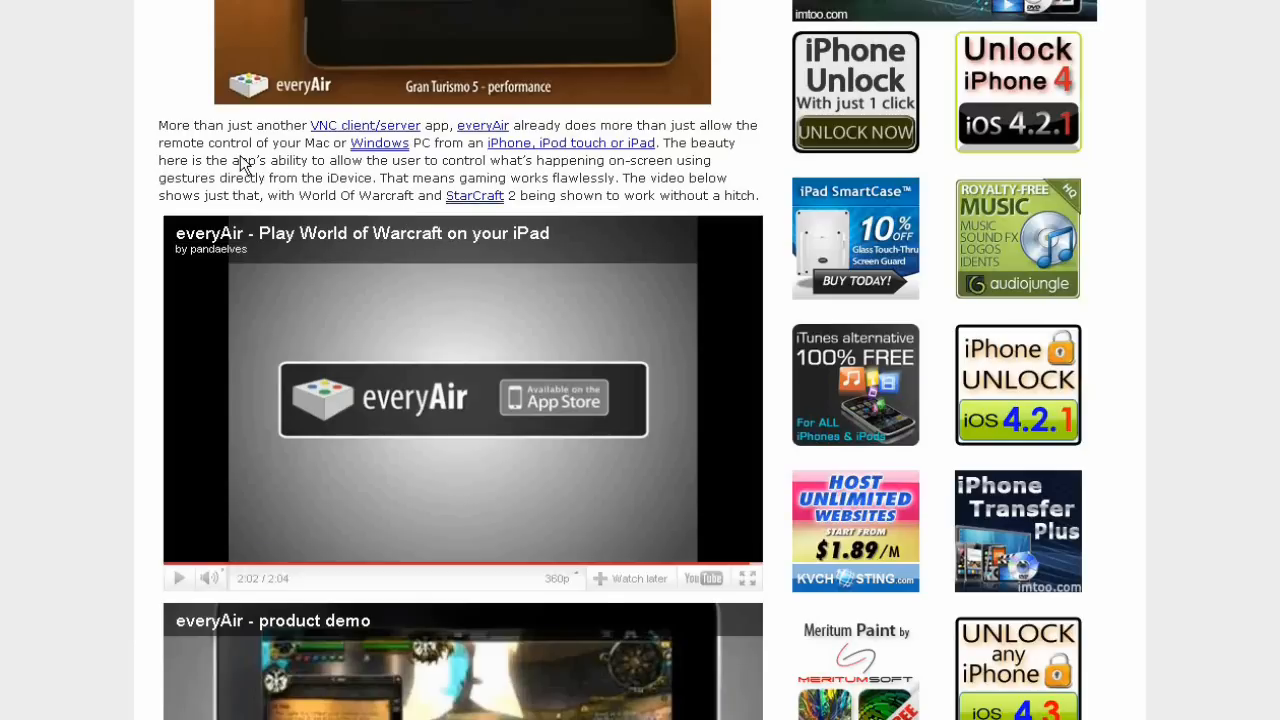
{"action": "mouse_move", "coordinate": [700, 118]}
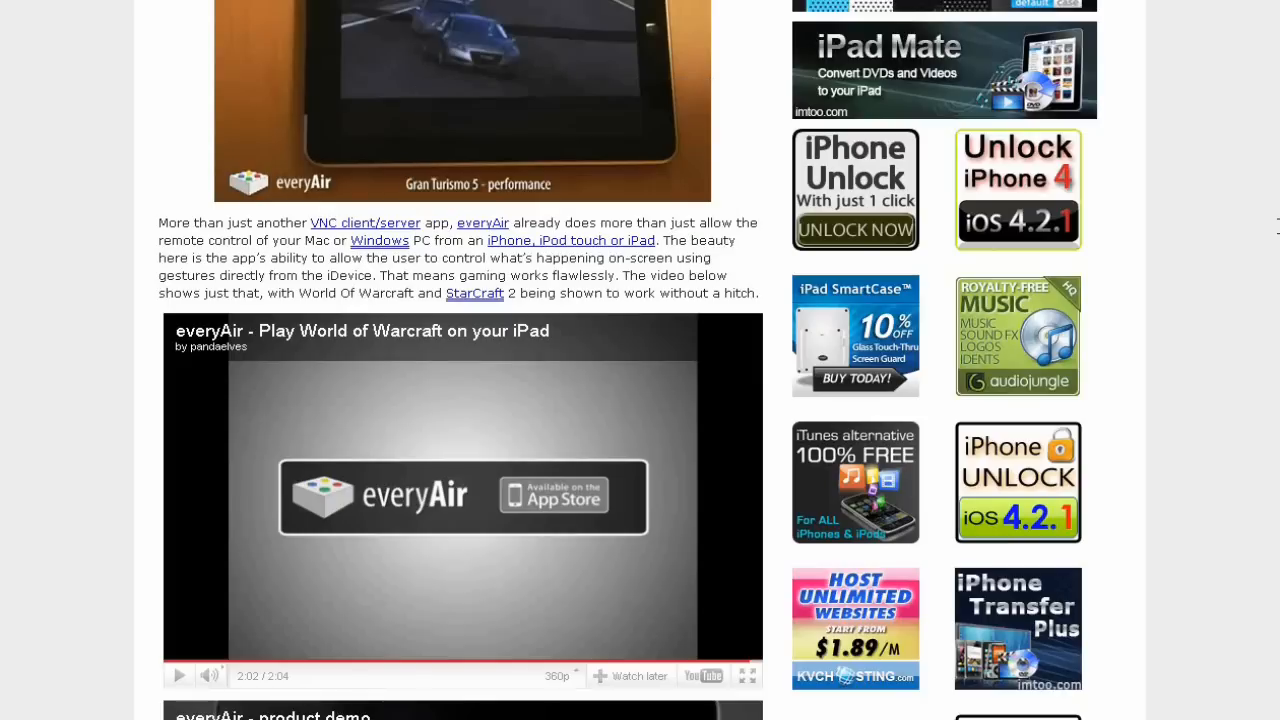
Scroll past the everyAir diagram video to the closing paragraphs, follow links and Google ads
{"action": "scroll", "scroll_direction": "down", "scroll_amount": 3}
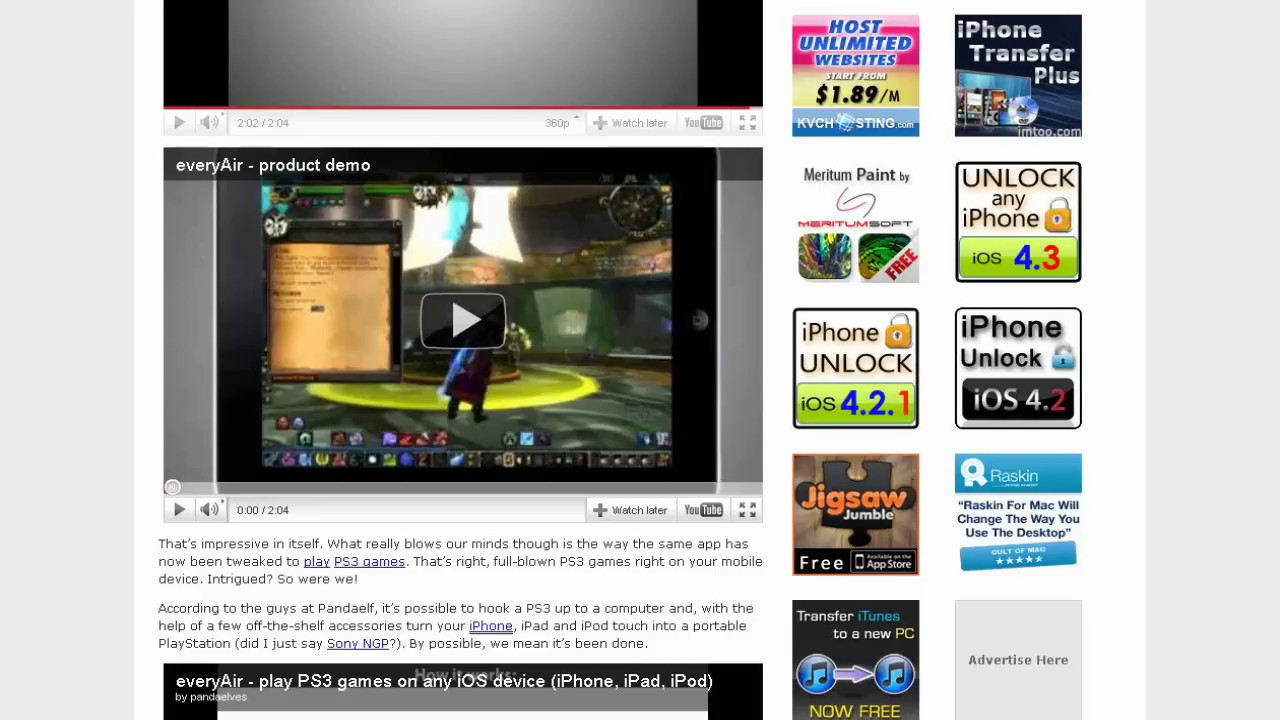
{"action": "scroll", "scroll_direction": "down", "scroll_amount": 3}
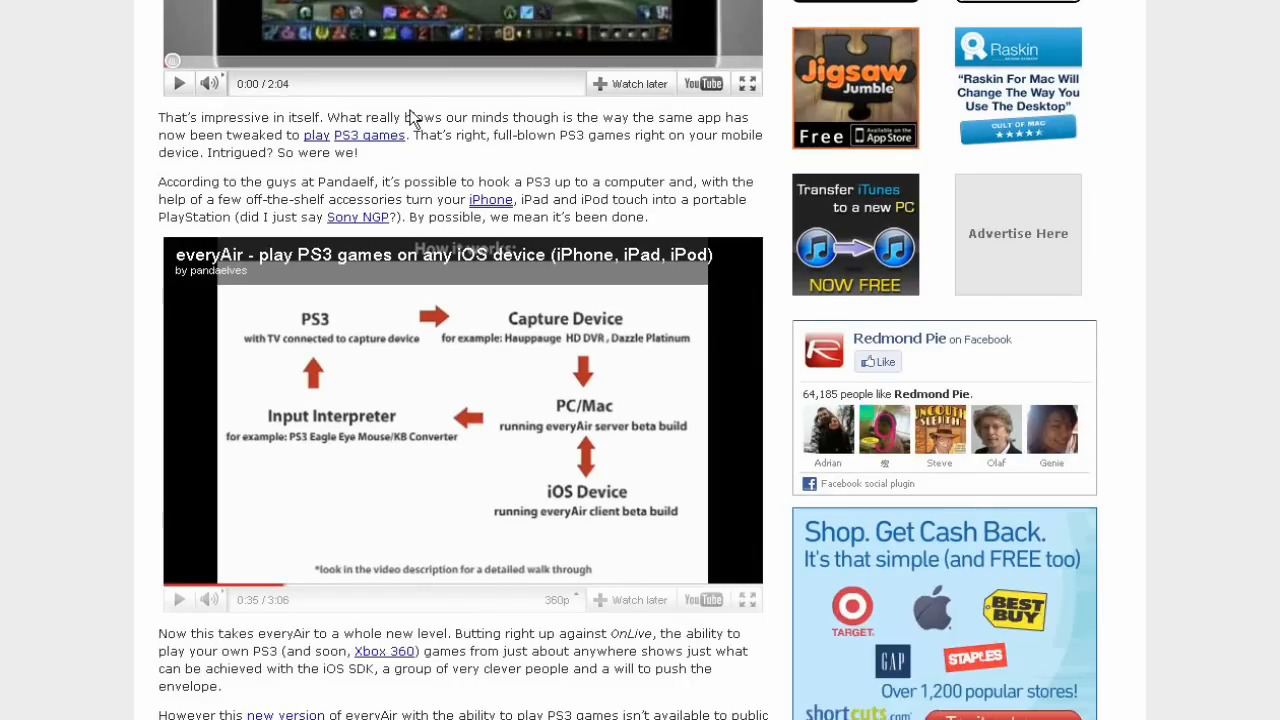
{"action": "scroll", "scroll_direction": "down", "scroll_amount": 3}
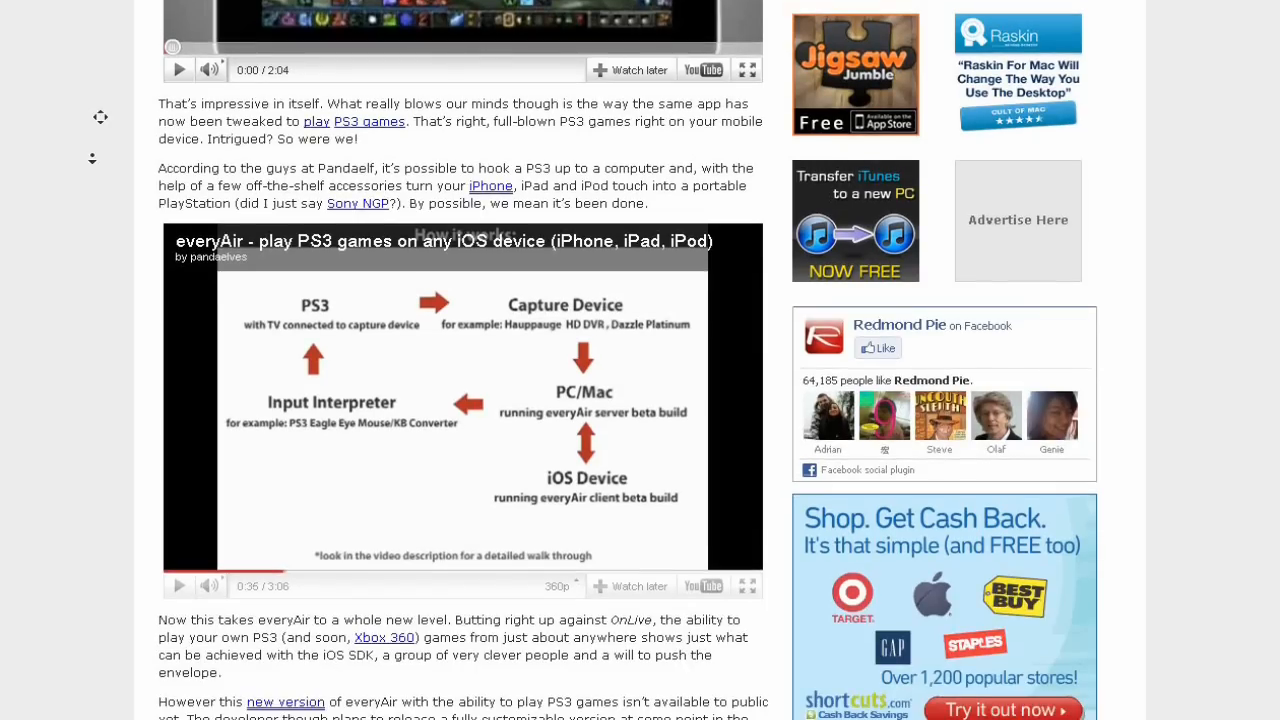
{"action": "scroll", "scroll_direction": "down", "scroll_amount": 3}
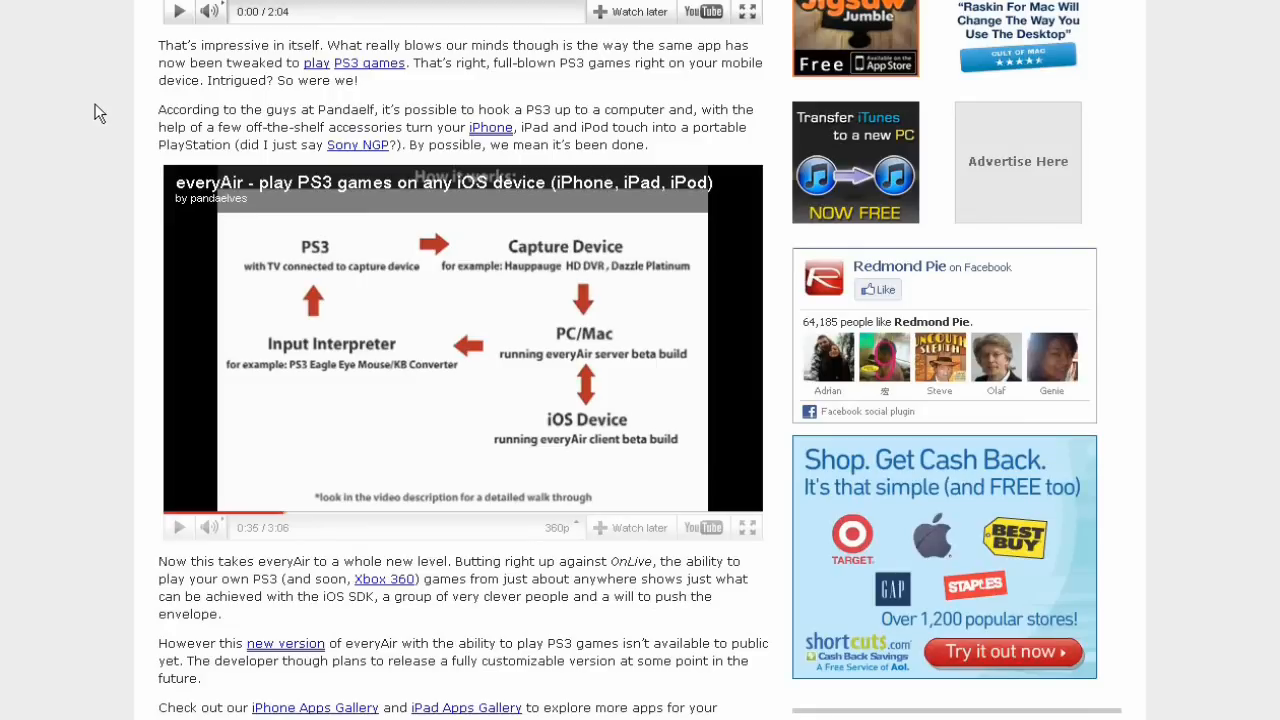
{"action": "mouse_move", "coordinate": [154, 80]}
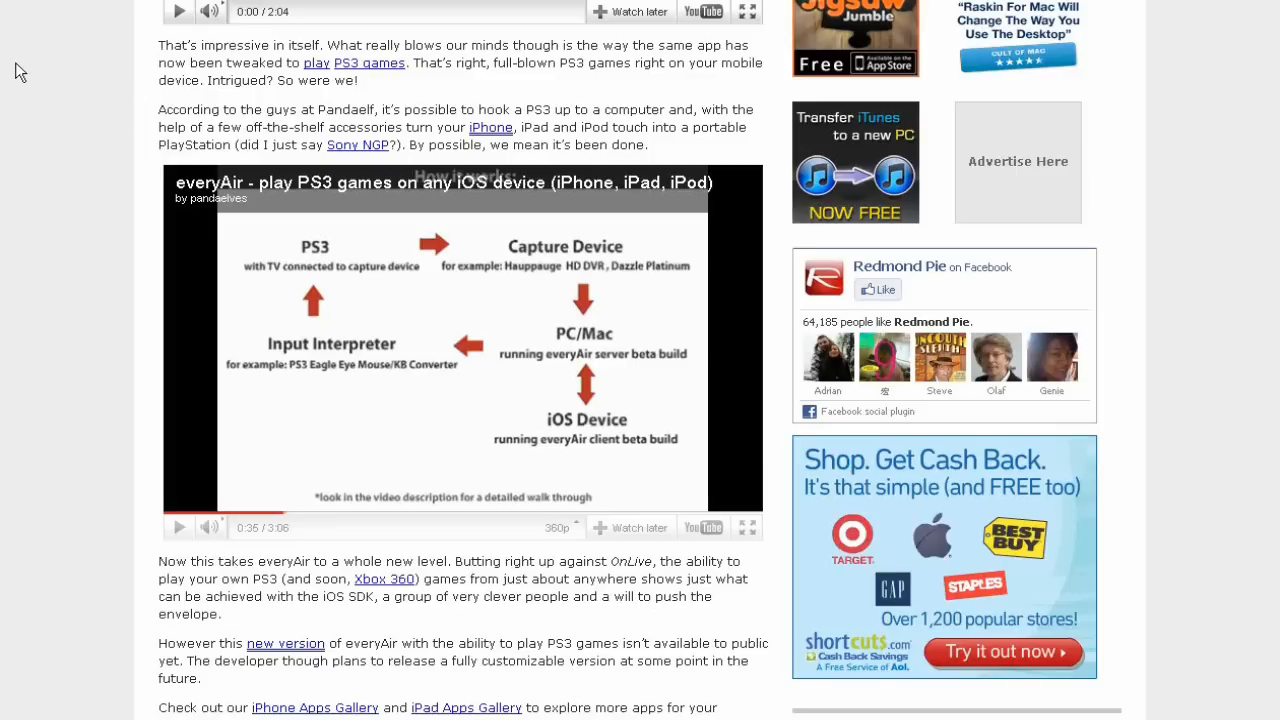
{"action": "mouse_move", "coordinate": [396, 128]}
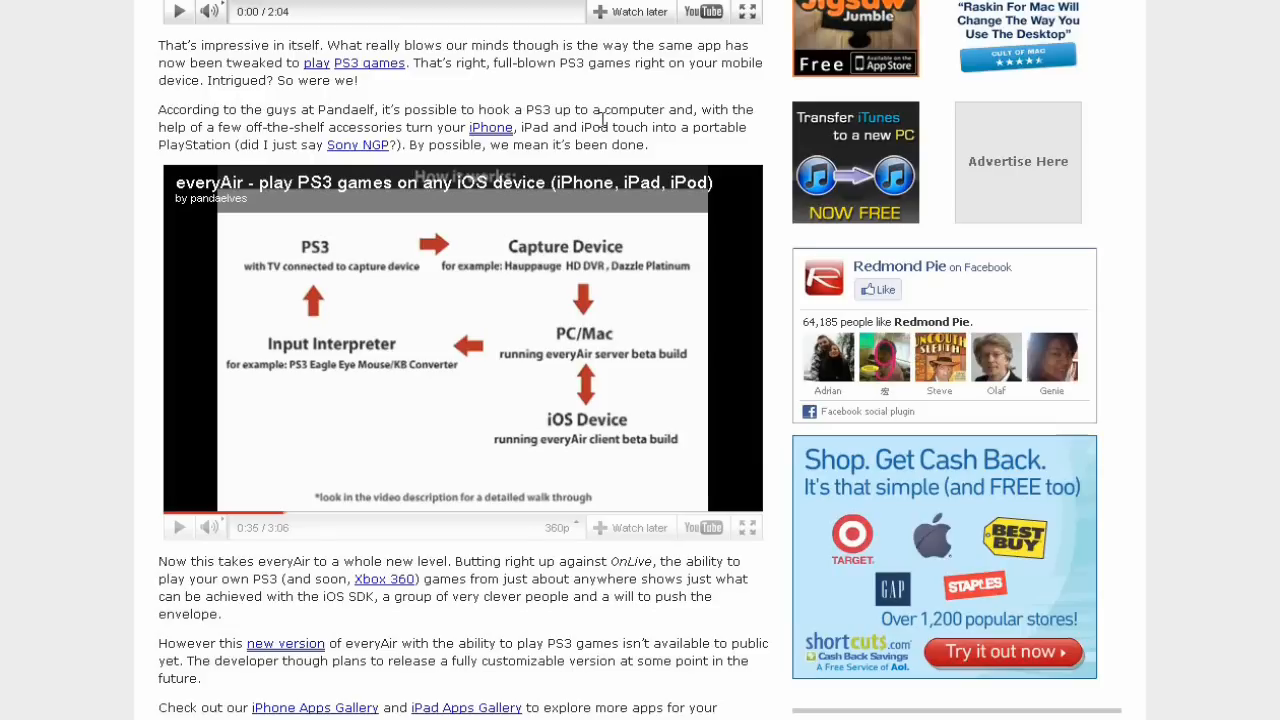
{"action": "mouse_move", "coordinate": [332, 136]}
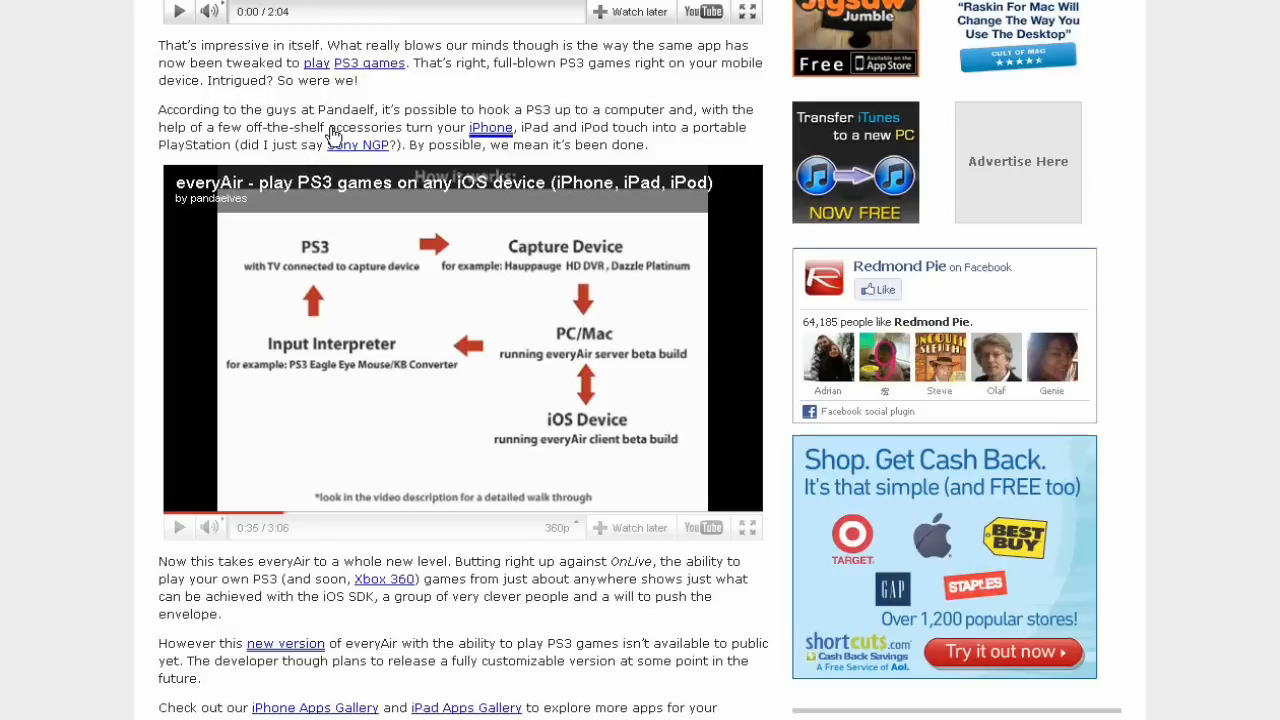
{"action": "mouse_move", "coordinate": [222, 140]}
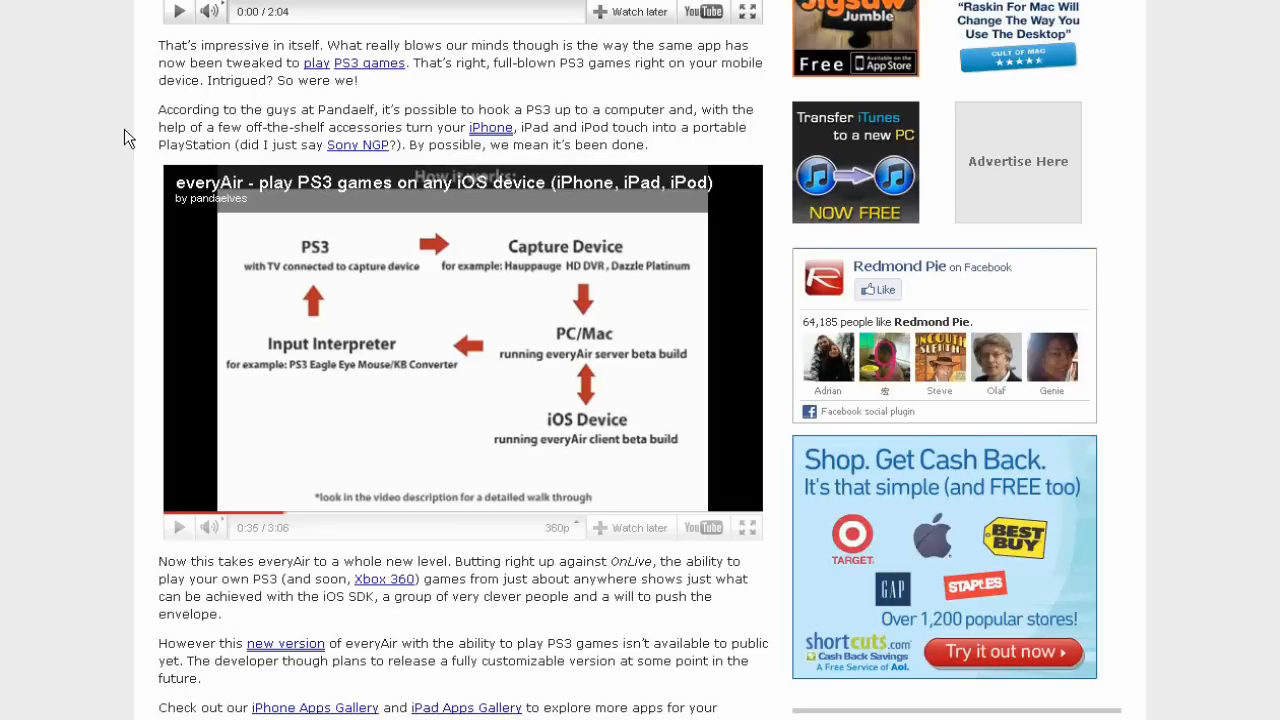
{"action": "mouse_move", "coordinate": [300, 144]}
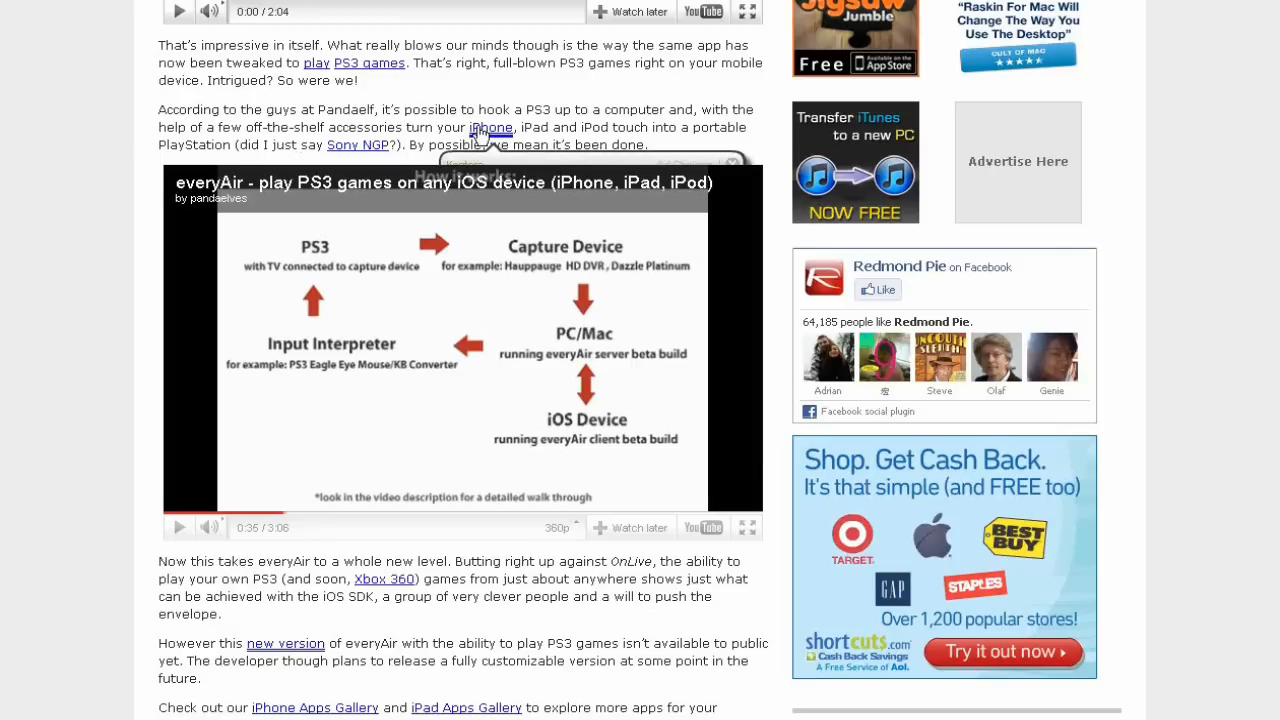
{"action": "mouse_move", "coordinate": [736, 172]}
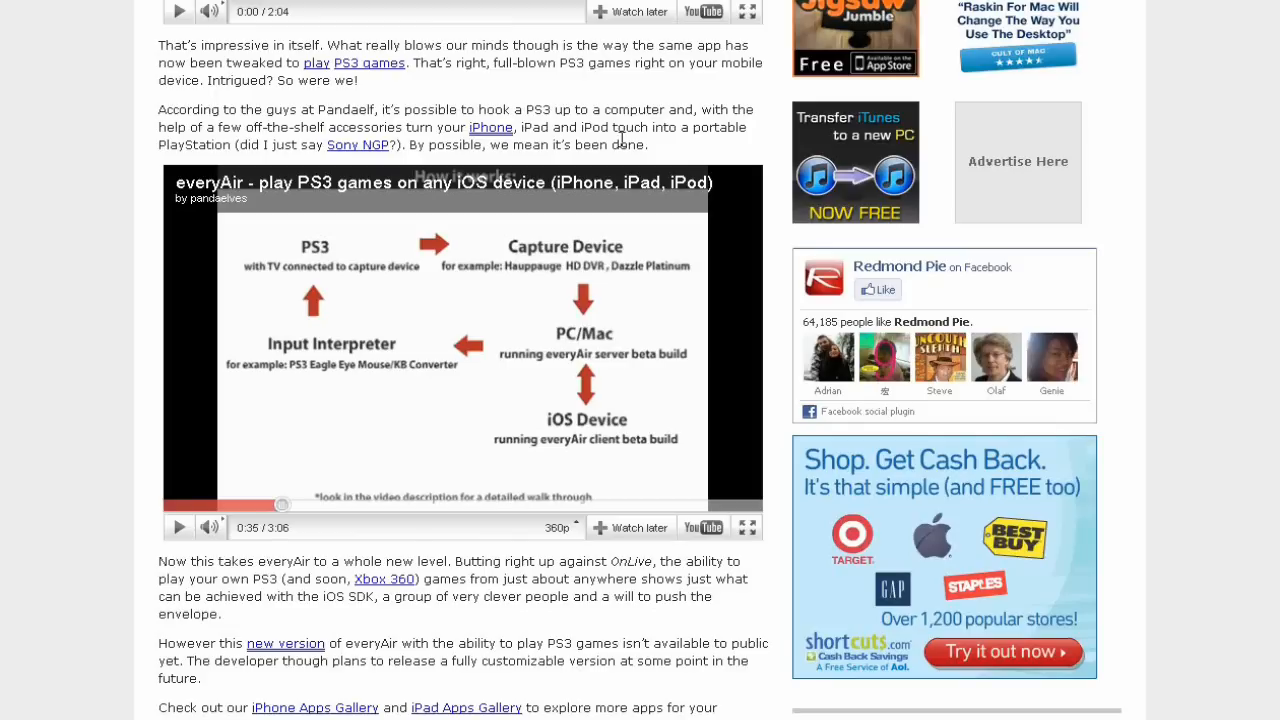
{"action": "mouse_move", "coordinate": [156, 586]}
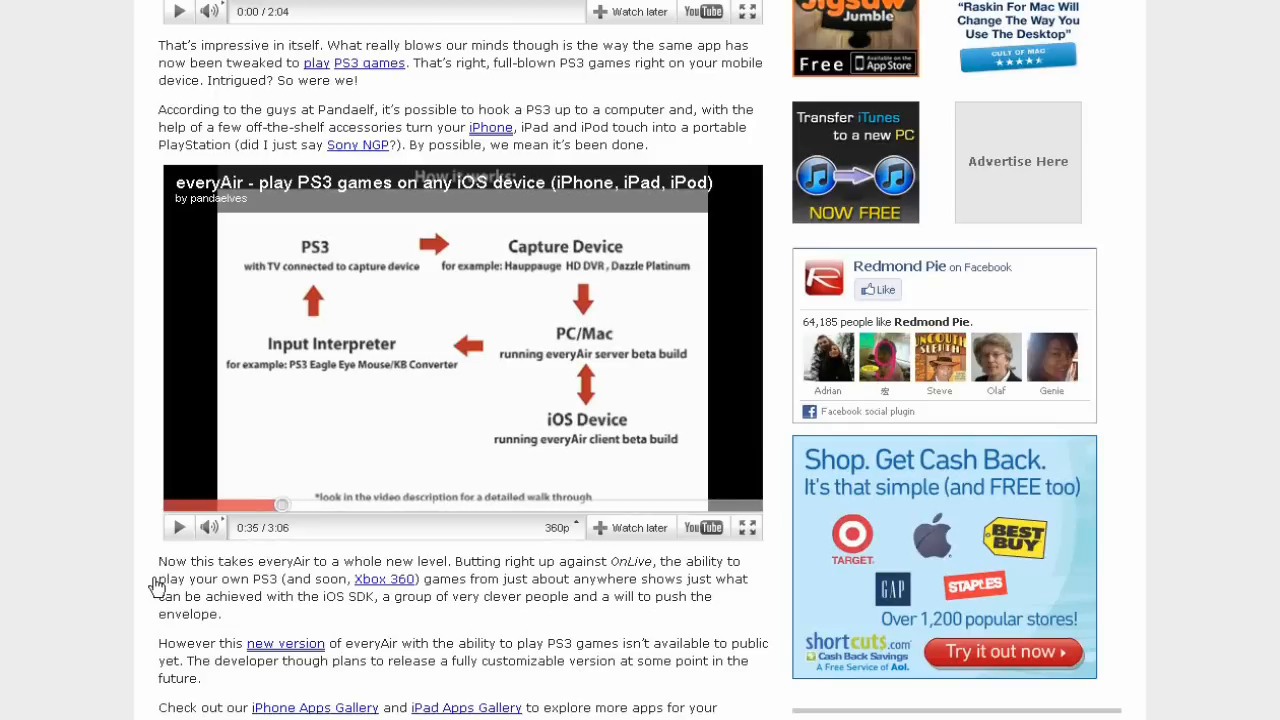
{"action": "scroll", "scroll_direction": "down", "scroll_amount": 3}
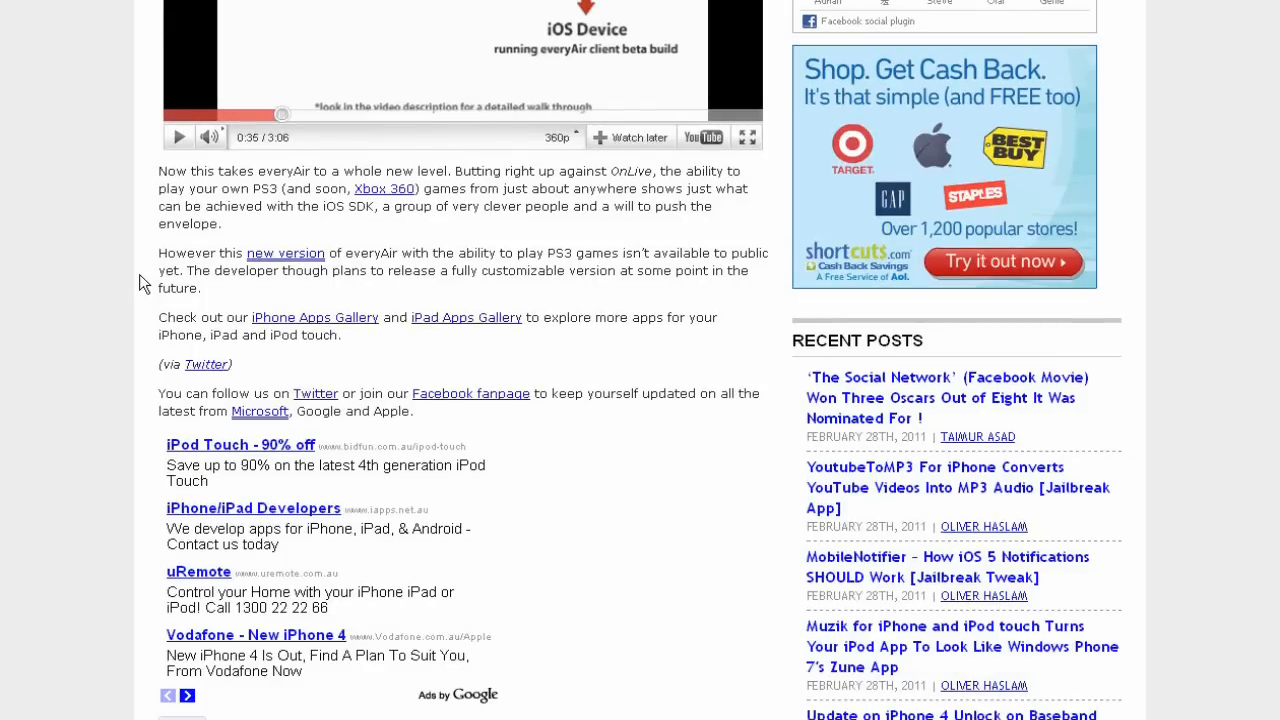
Scroll back up to the World of Warcraft video and the everyAir product demo video
{"action": "scroll", "scroll_direction": "up", "scroll_amount": 3}
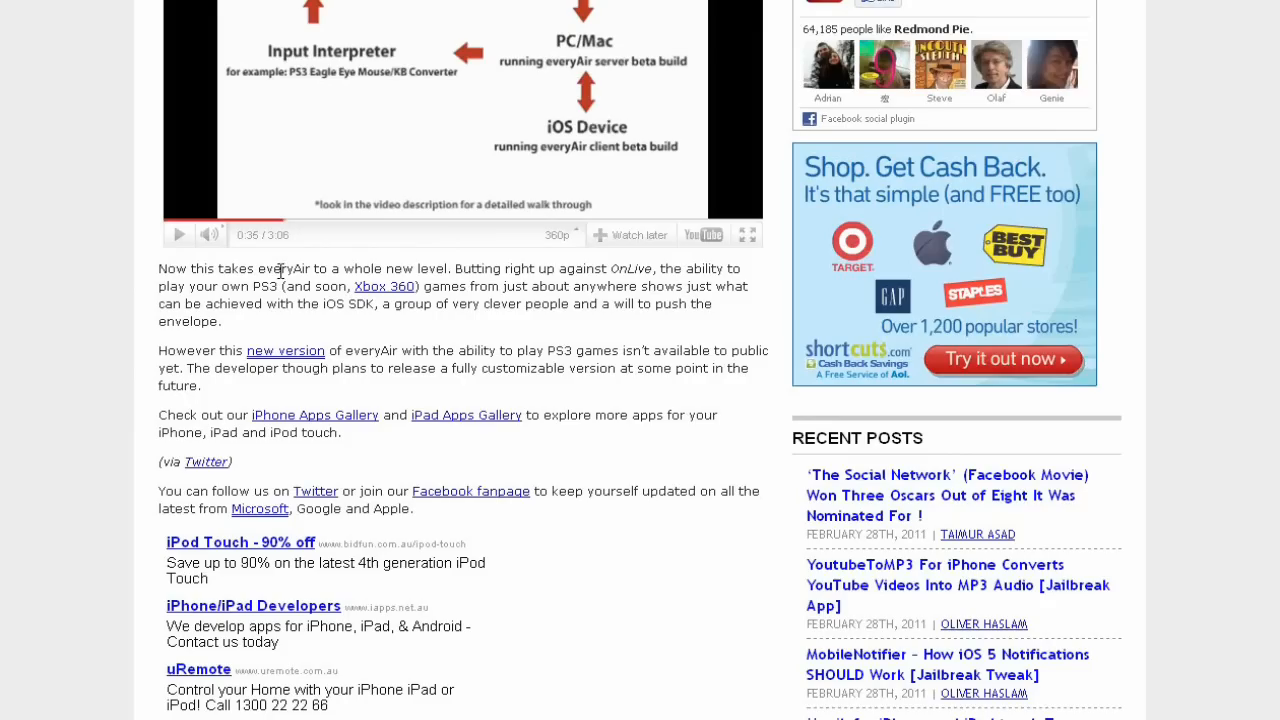
{"action": "mouse_move", "coordinate": [488, 264]}
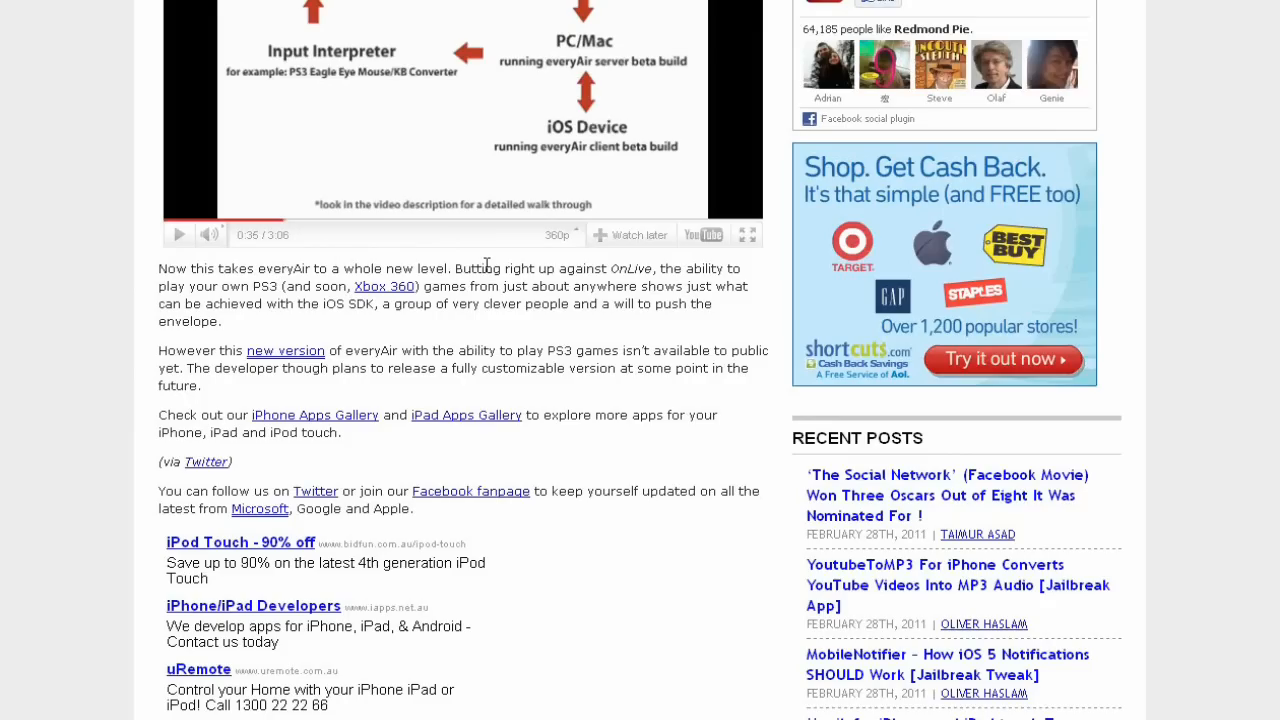
{"action": "mouse_move", "coordinate": [556, 288]}
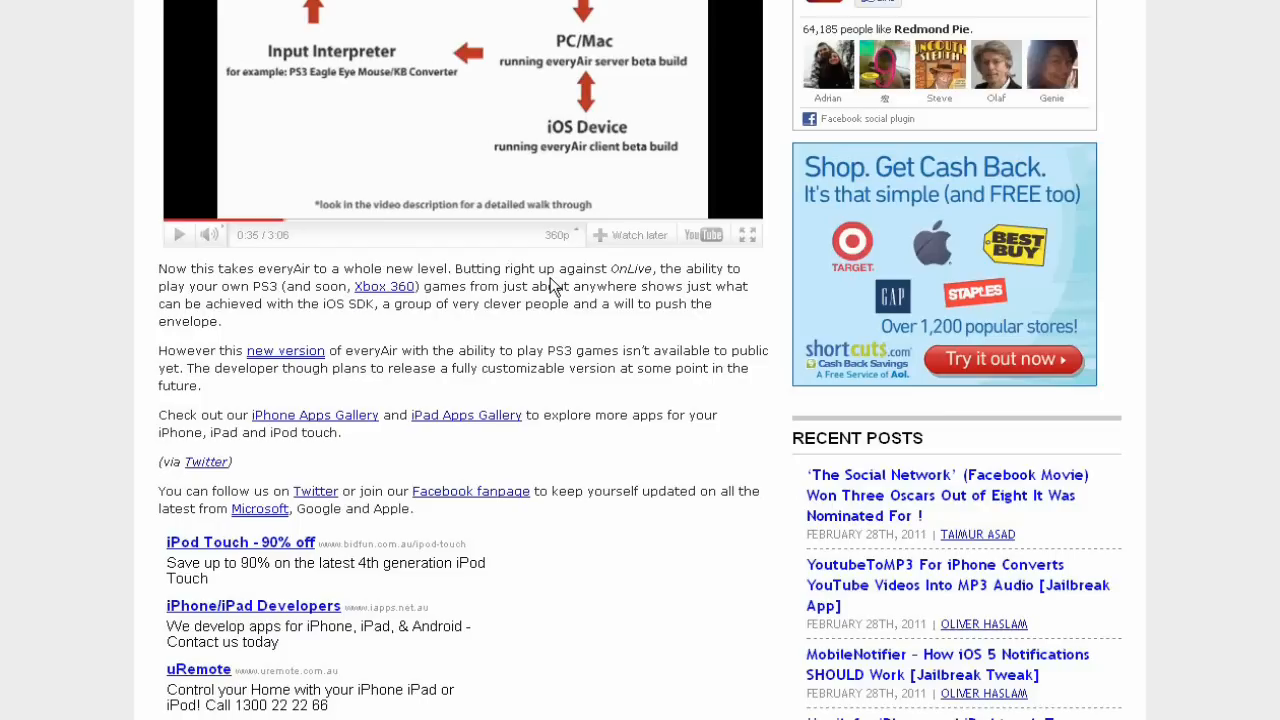
{"action": "mouse_move", "coordinate": [320, 284]}
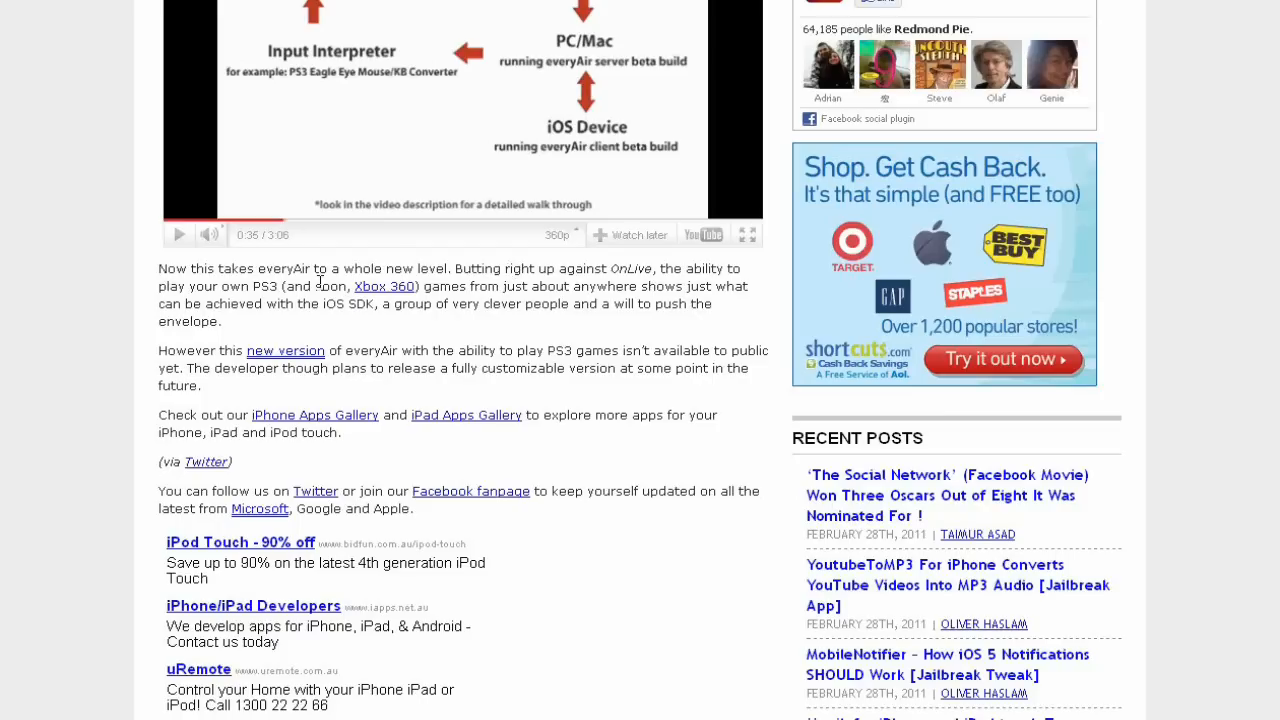
{"action": "mouse_move", "coordinate": [318, 284]}
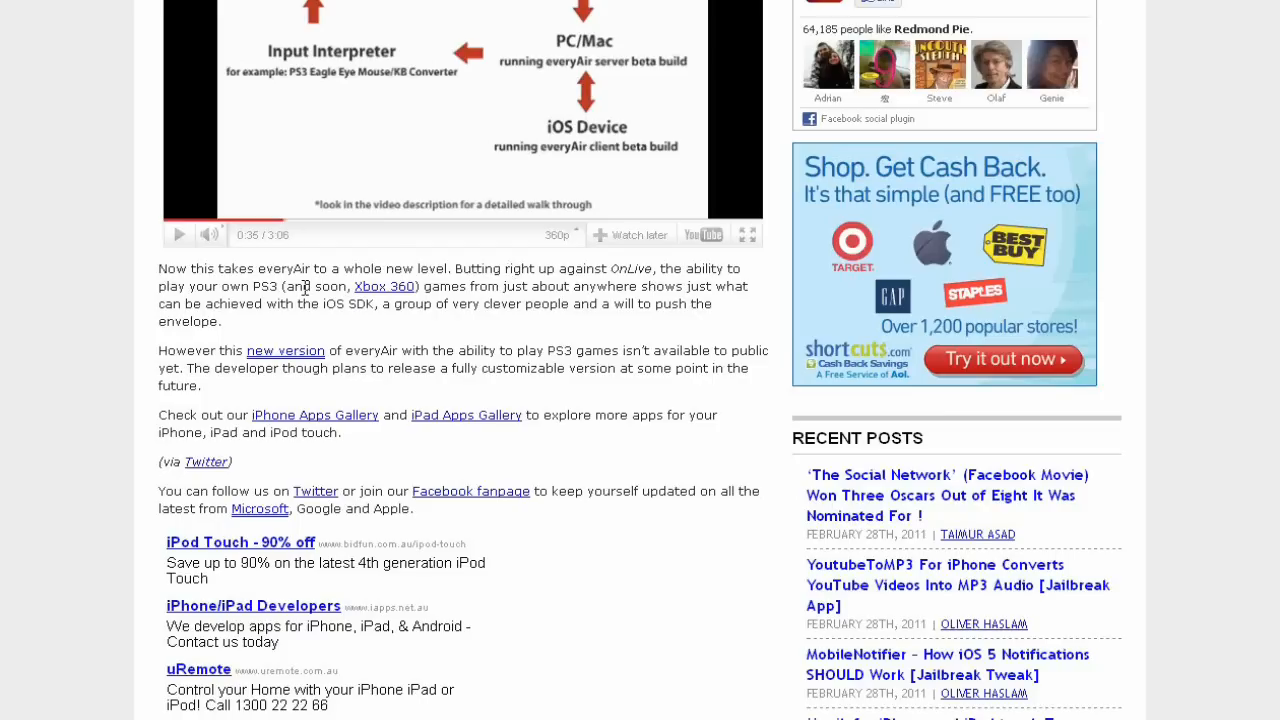
{"action": "mouse_move", "coordinate": [556, 308]}
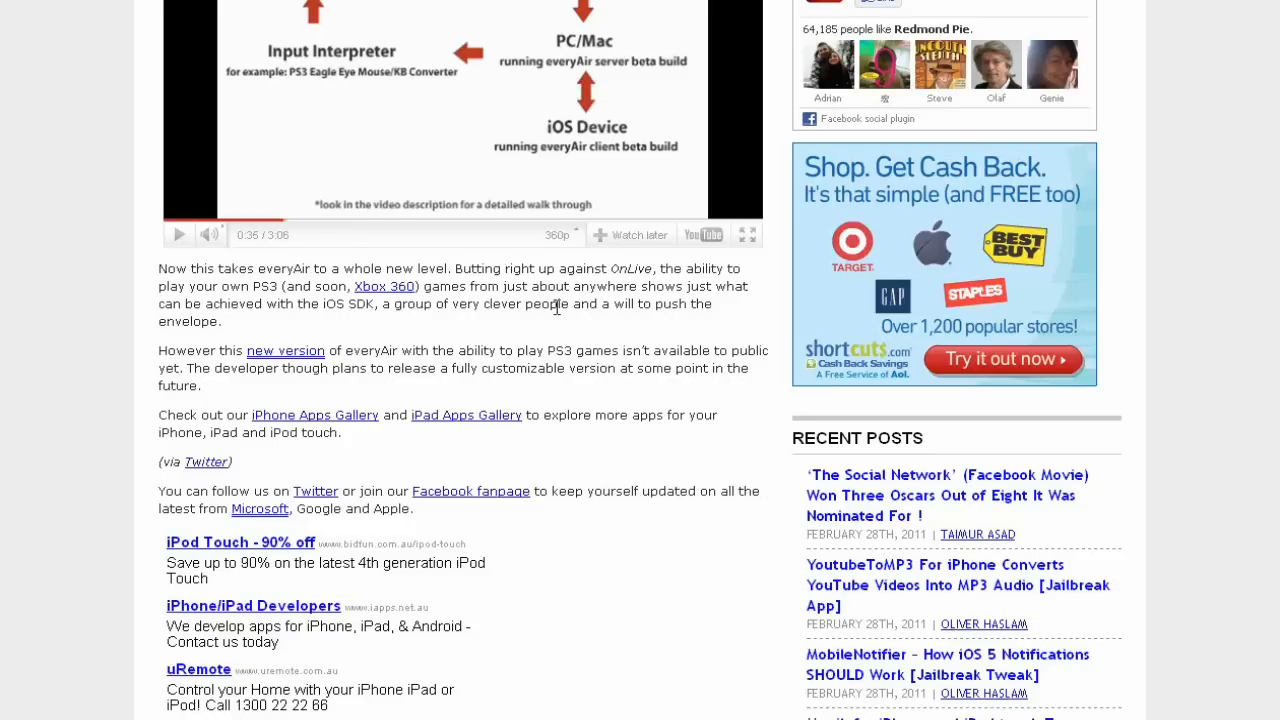
{"action": "mouse_move", "coordinate": [50, 308]}
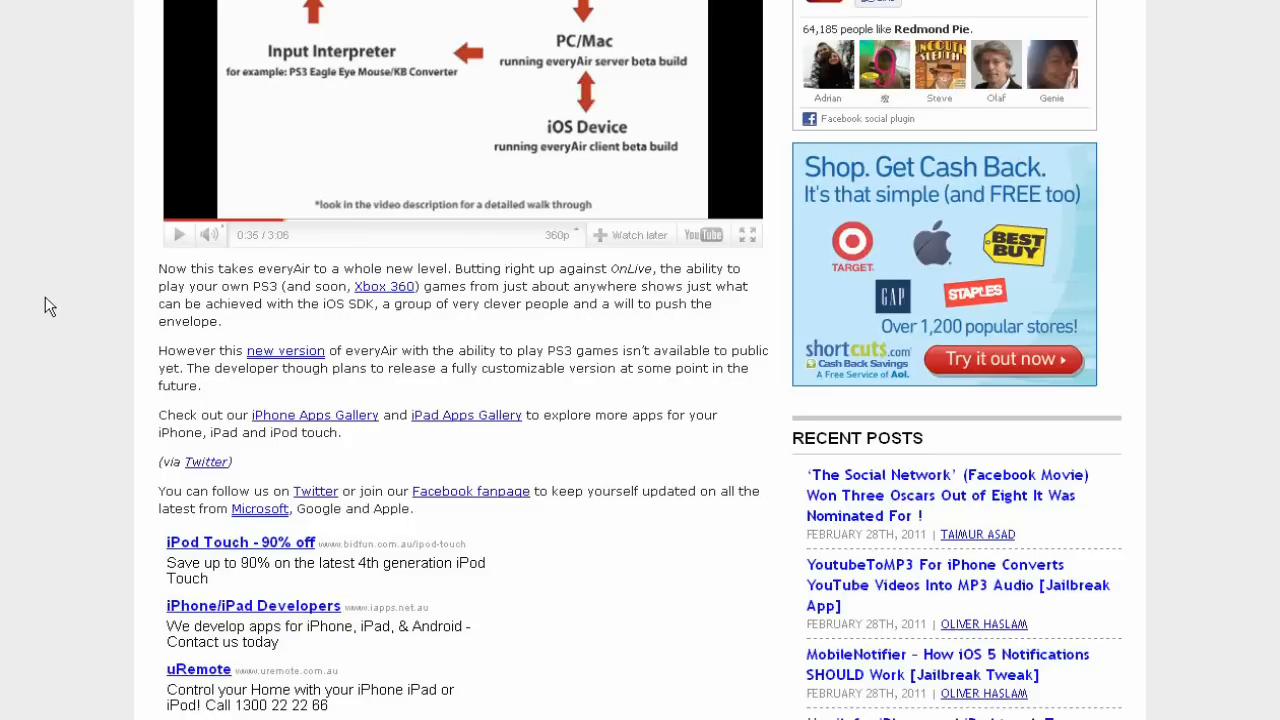
{"action": "scroll", "scroll_direction": "up", "scroll_amount": 3}
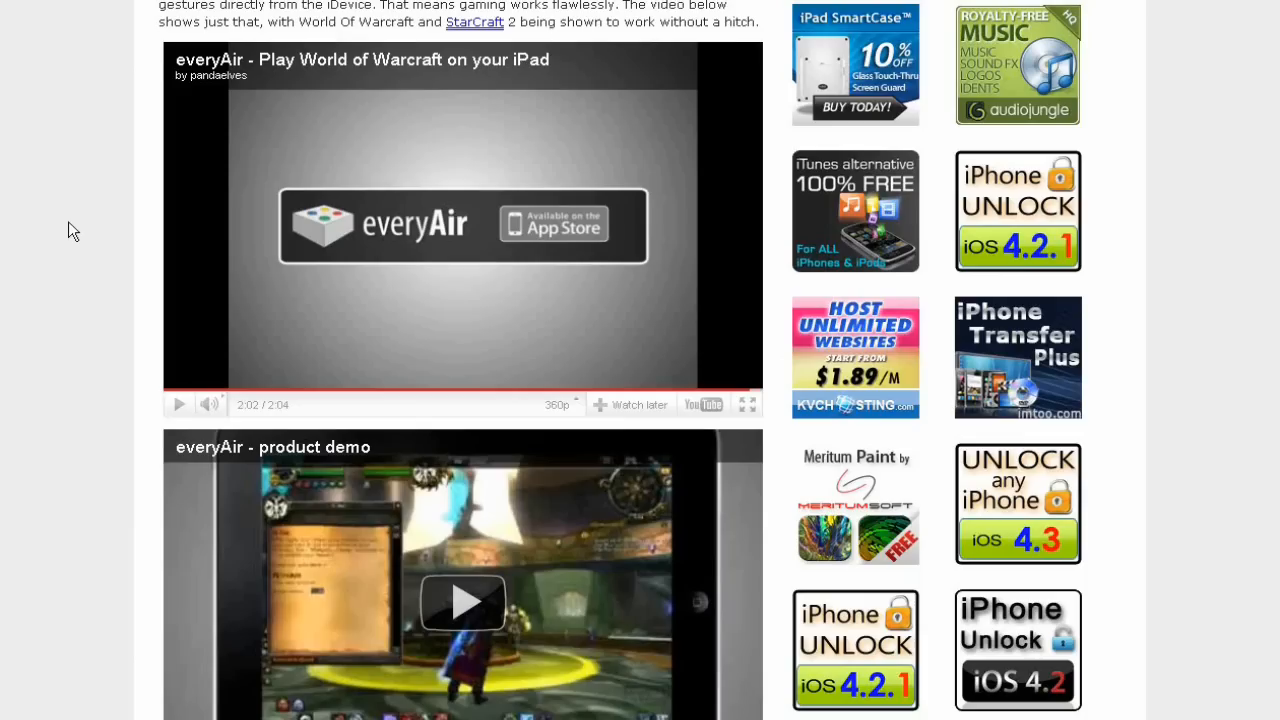
Return to the article's opening paragraphs with the Gran Turismo 5 iPad image in view
{"action": "scroll", "scroll_direction": "up", "scroll_amount": 3}
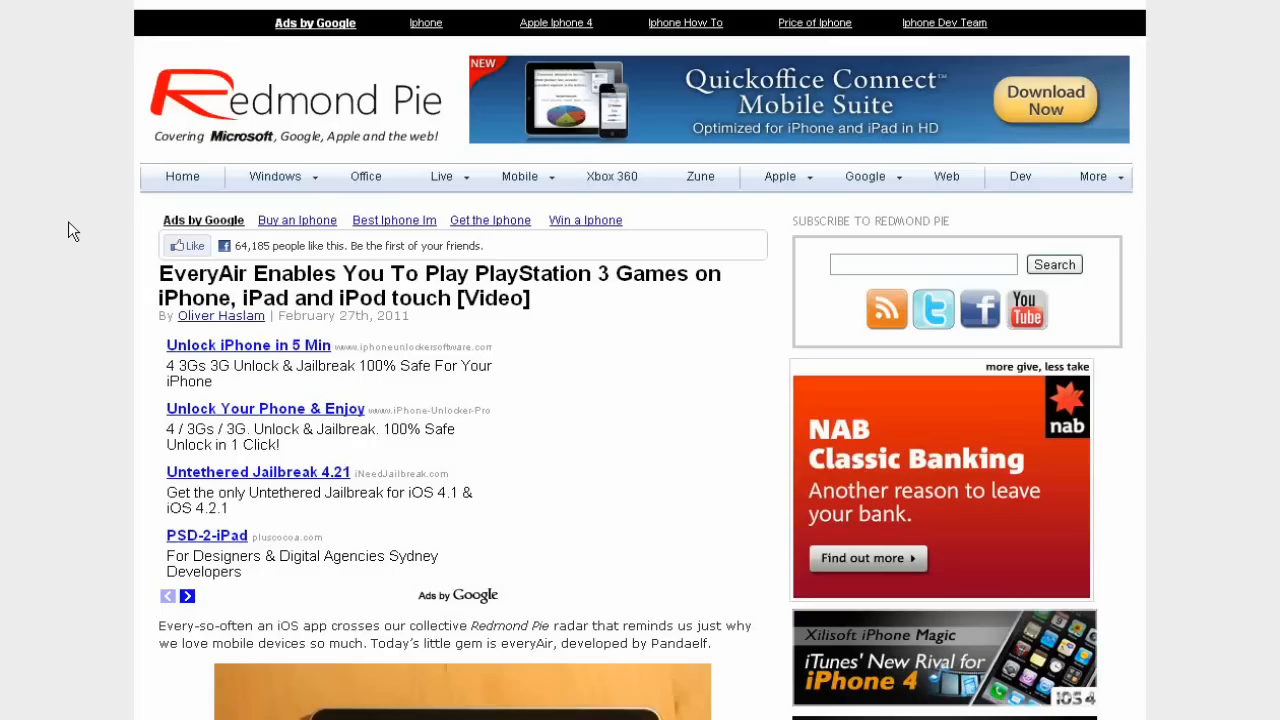
{"action": "scroll", "scroll_direction": "down", "scroll_amount": 3}
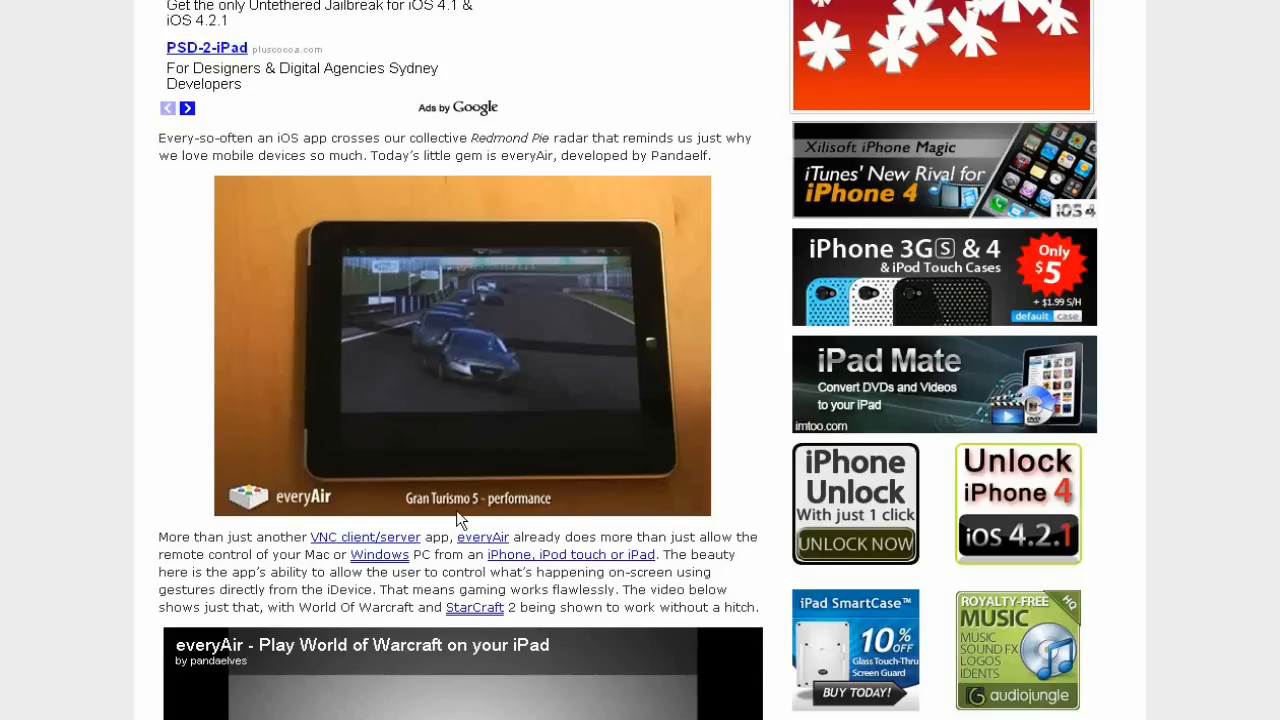
{"action": "mouse_move", "coordinate": [740, 488]}
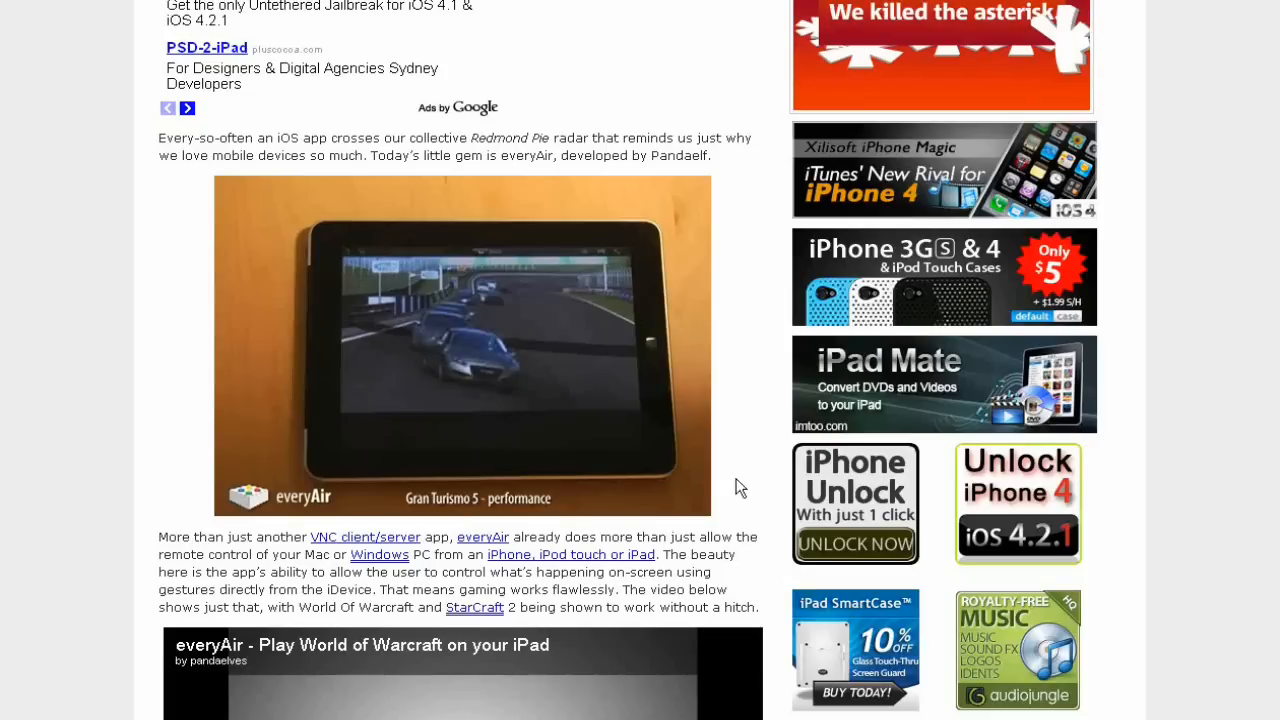